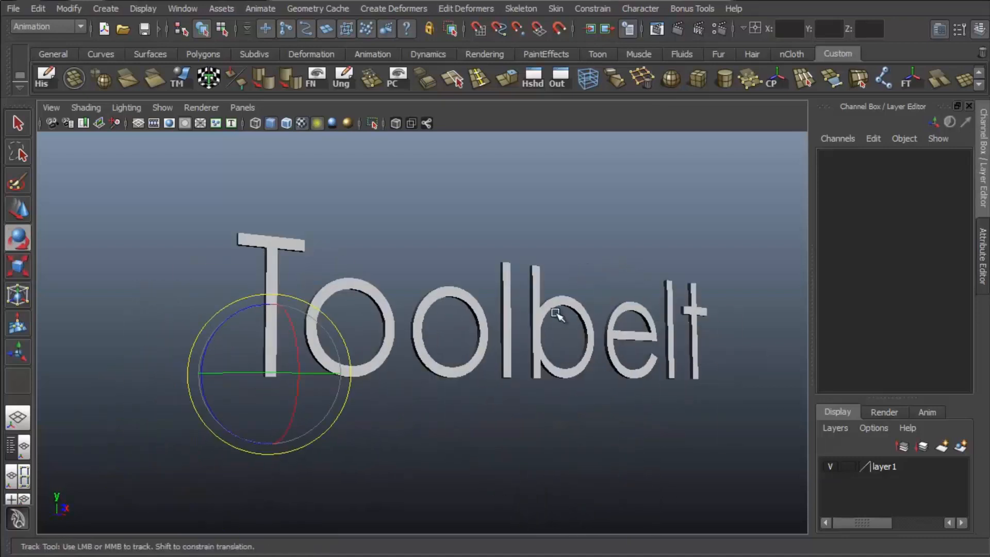
- Open Hypershade from the panel menu and scroll the Utilities list toward Reverse
left_click_drag(556, 314, 512, 276)
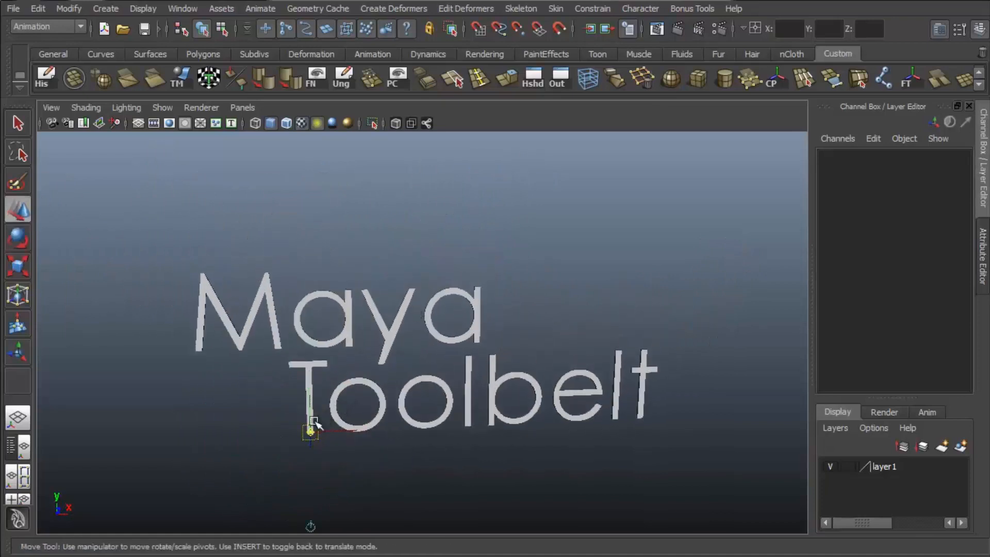
left_click_drag(309, 429, 590, 354)
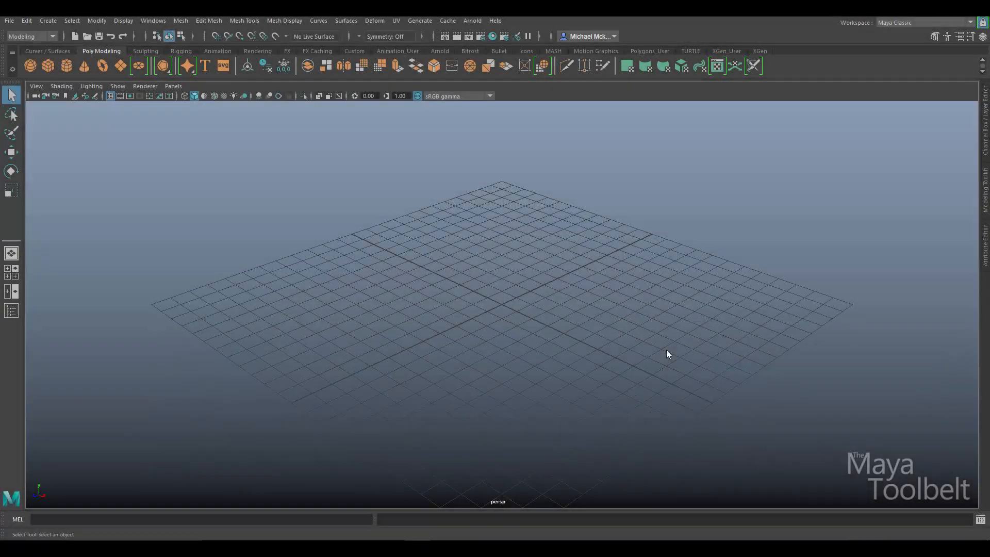
mouse_move(591, 322)
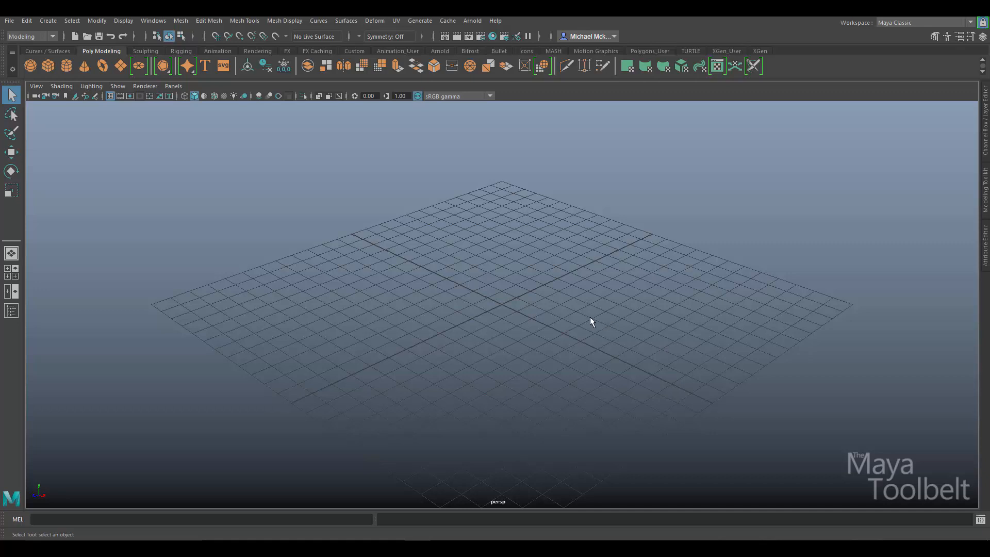
mouse_move(579, 318)
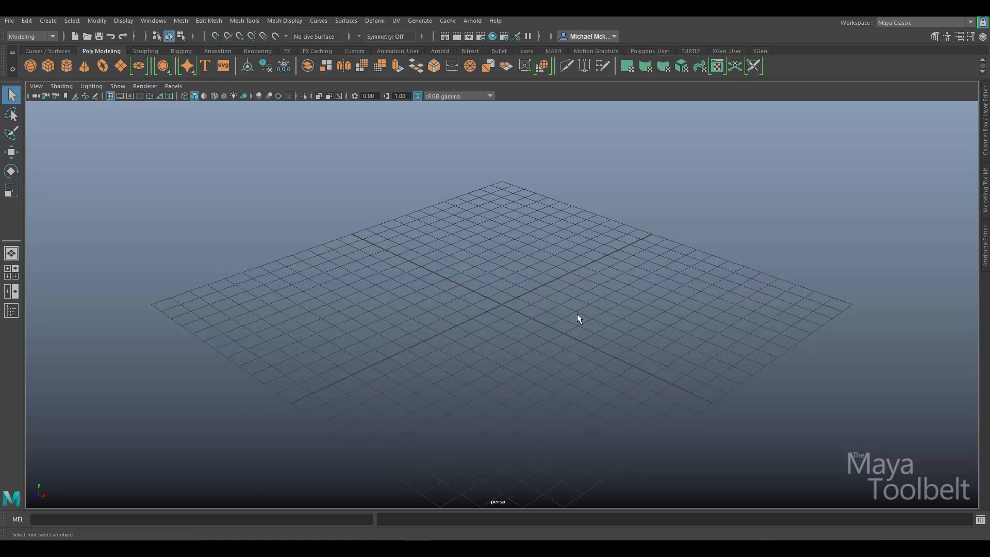
mouse_move(400, 215)
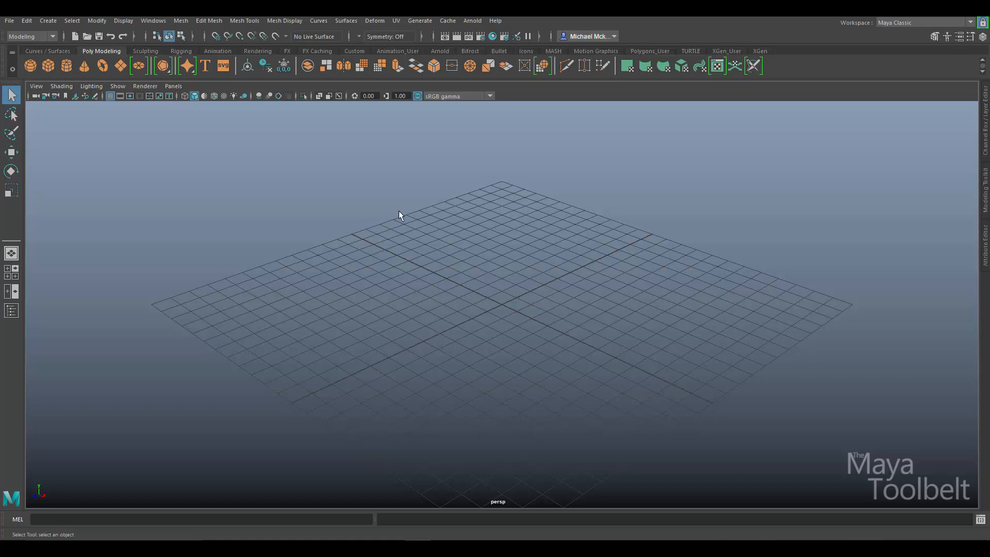
left_click(173, 86)
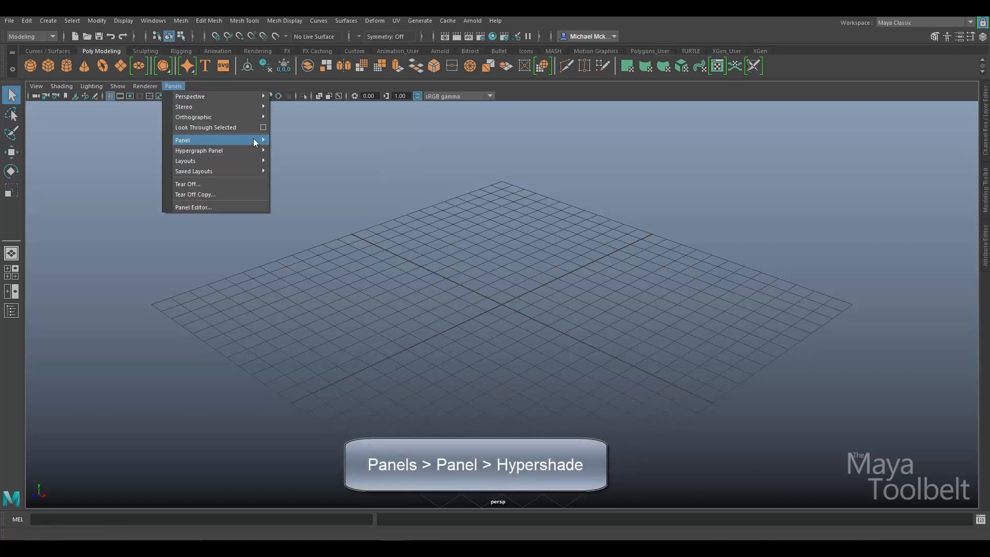
left_click(183, 140)
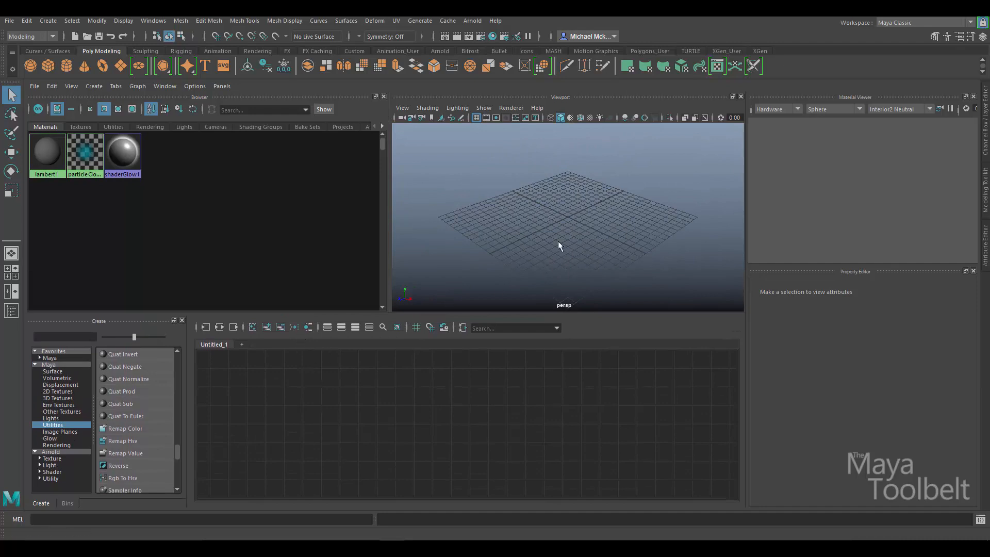
mouse_move(440, 288)
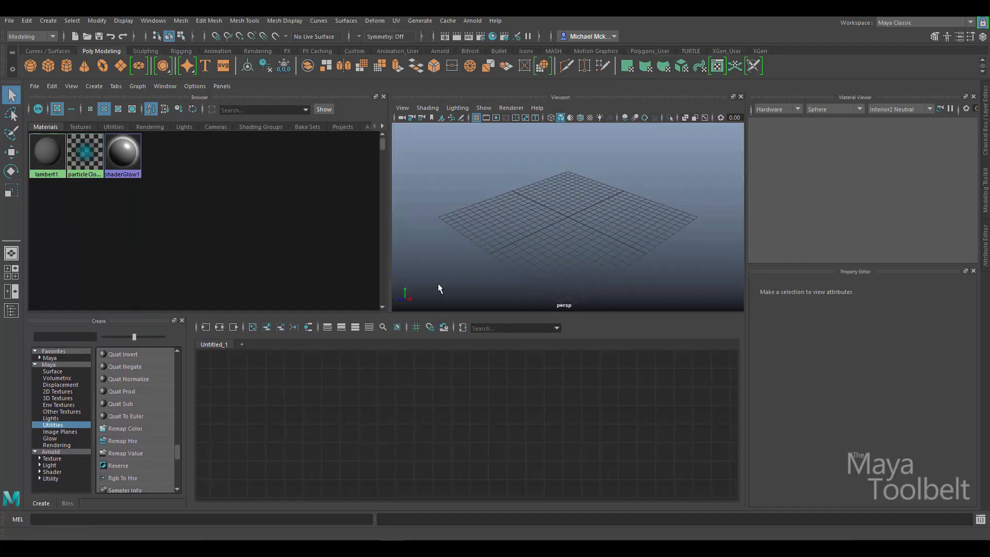
mouse_move(357, 433)
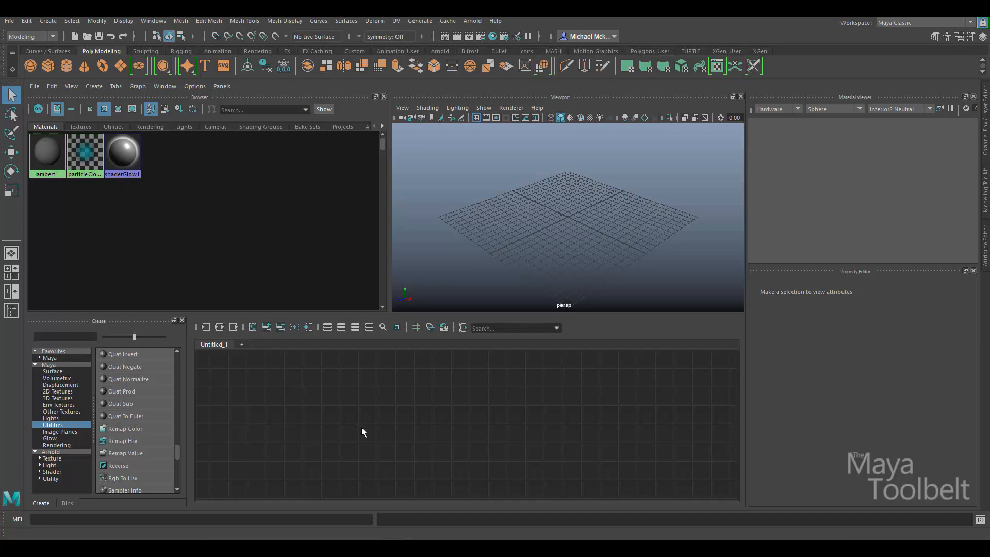
mouse_move(70, 424)
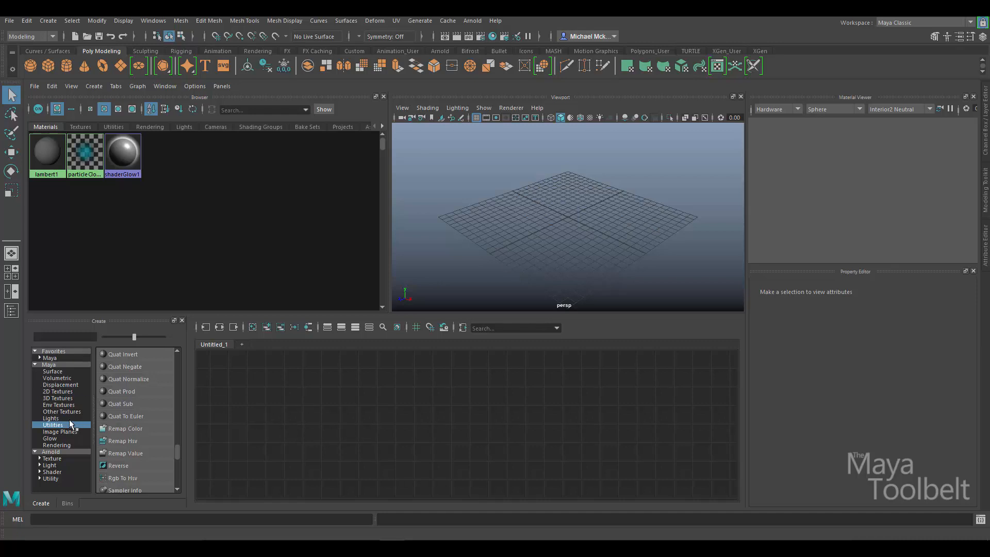
mouse_move(69, 425)
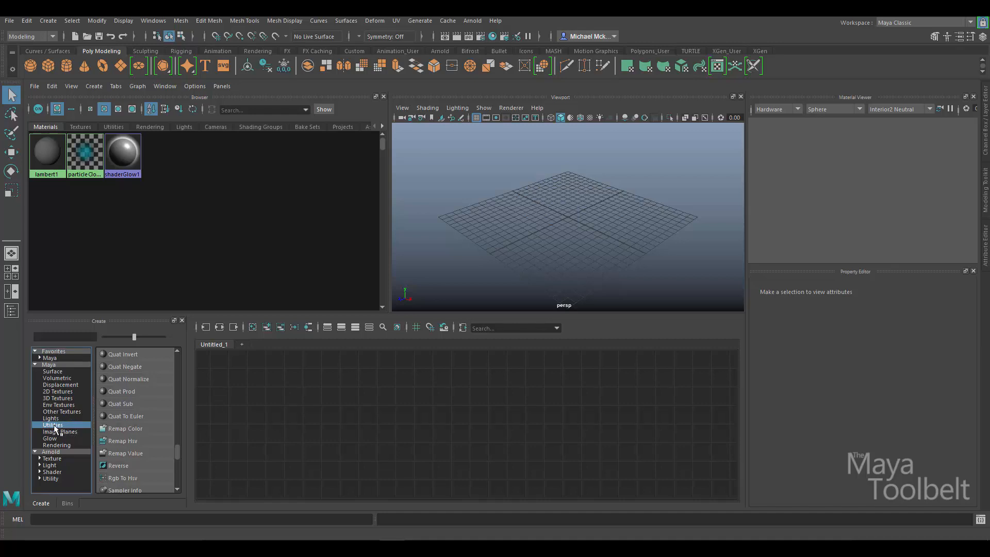
scroll("down", 3)
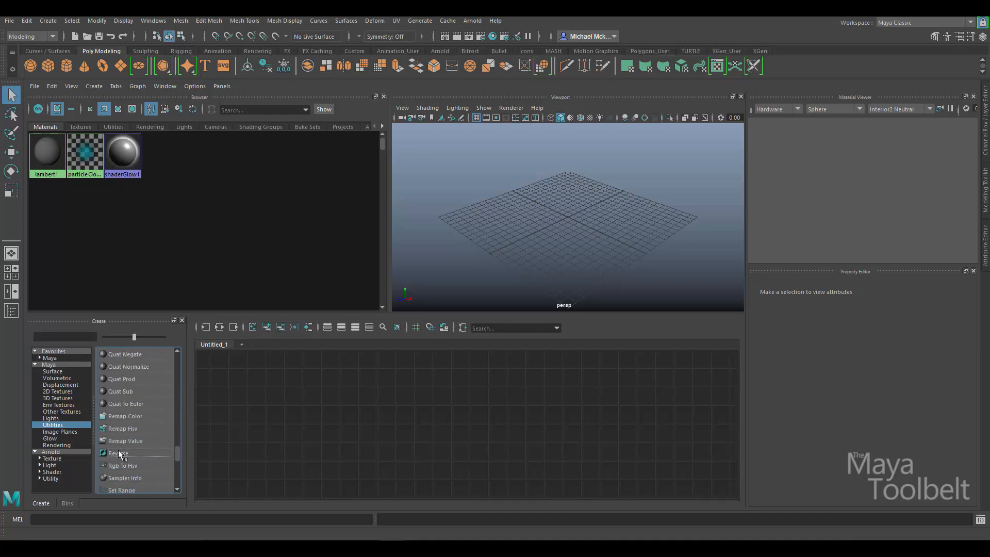
- Create a Reverse utility node and drag reverse1 into position in the Node Editor
left_click(121, 453)
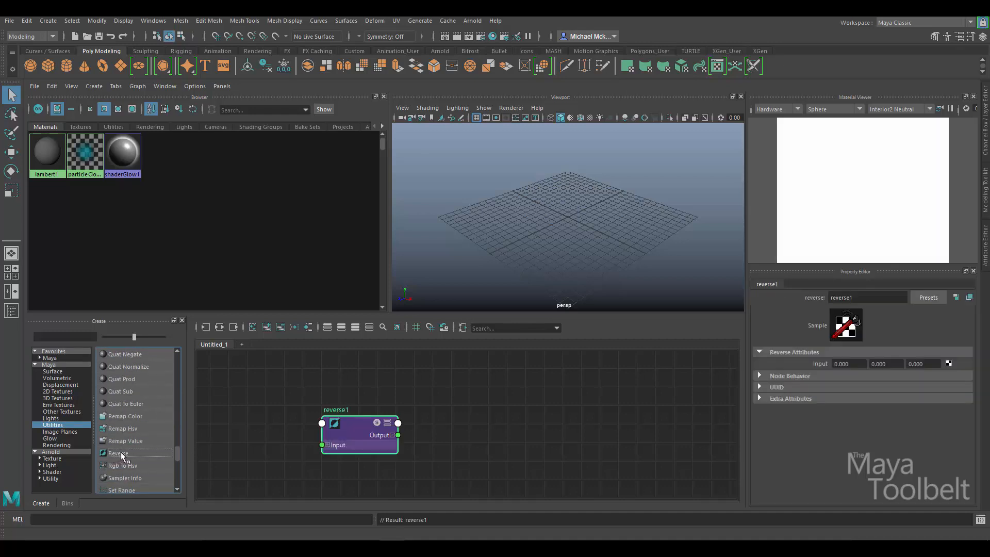
left_click_drag(359, 435, 379, 405)
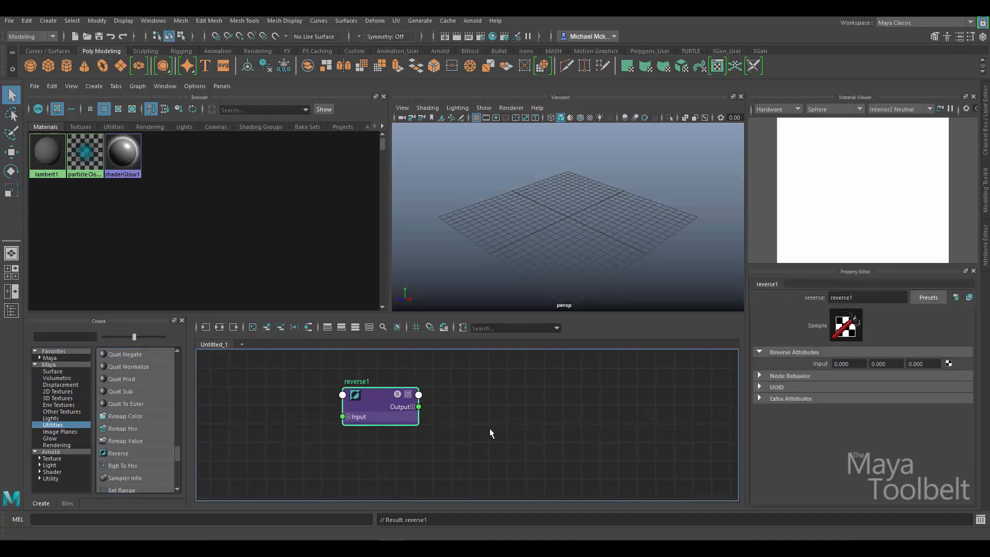
left_click_drag(379, 406, 435, 406)
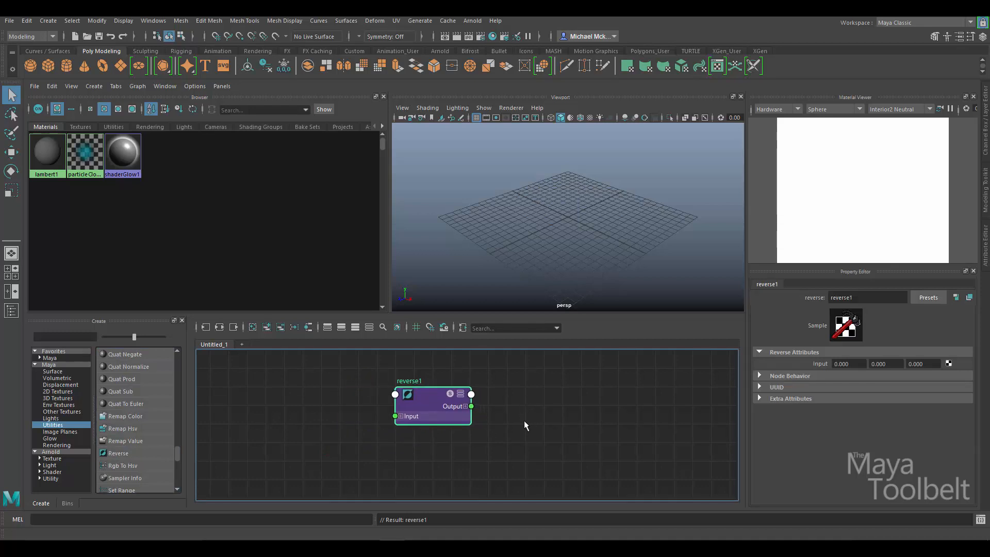
mouse_move(524, 418)
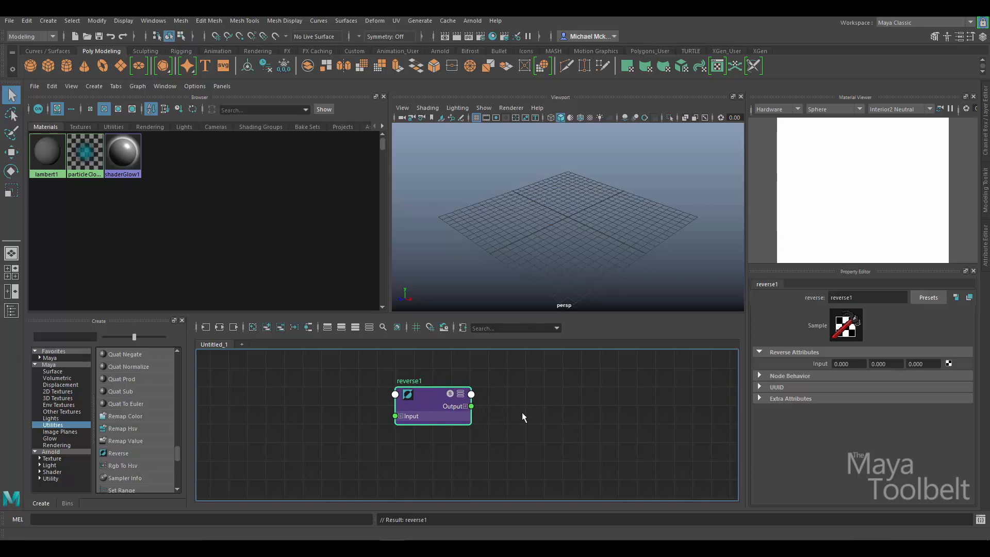
left_click_drag(432, 404, 412, 414)
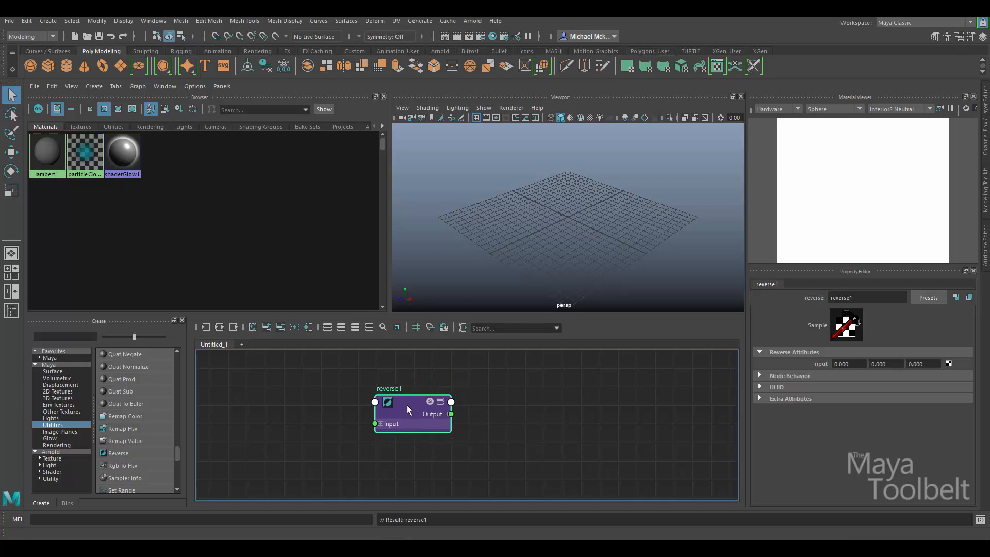
left_click(9, 20)
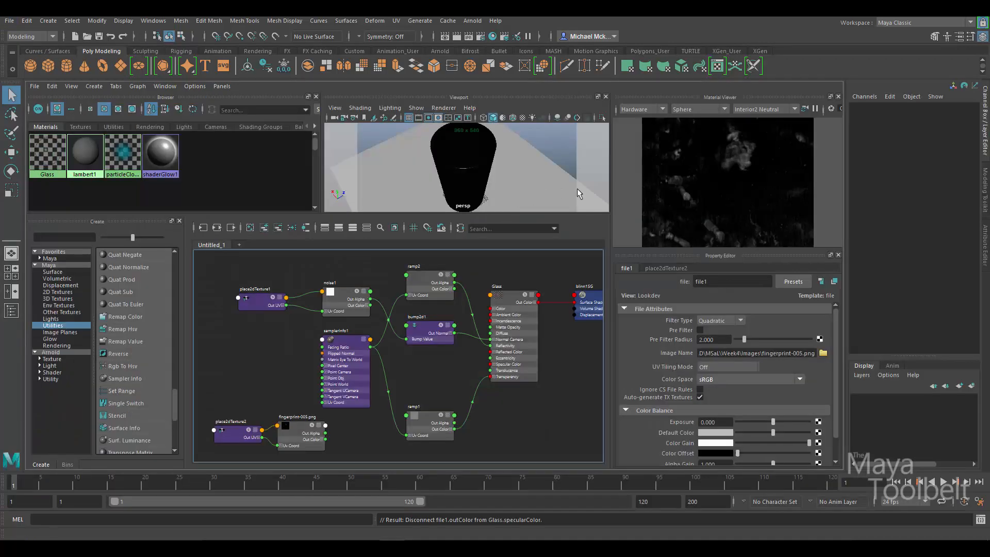
mouse_move(510, 180)
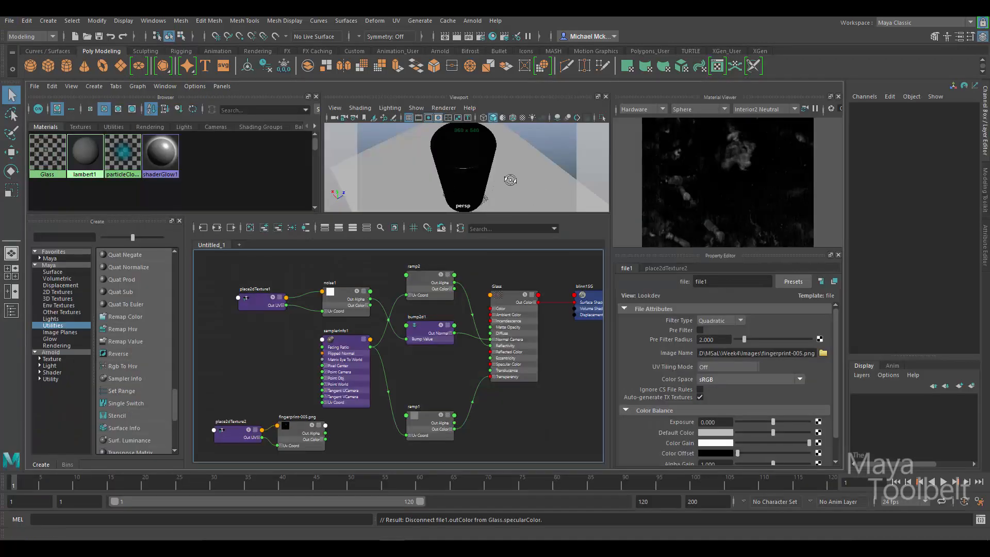
- Dolly the perspective view back to frame the whole glass cup
left_click_drag(510, 179, 530, 168)
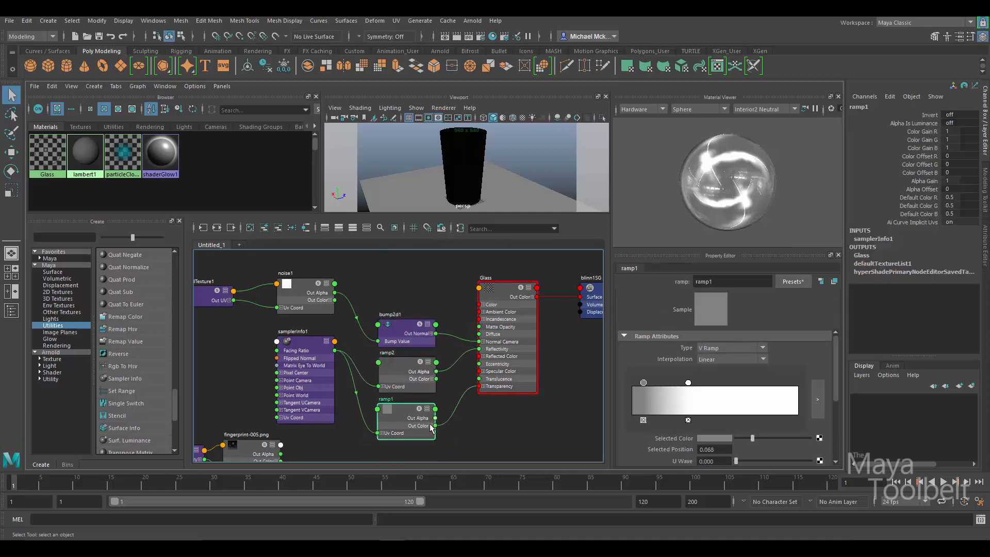
mouse_move(497, 348)
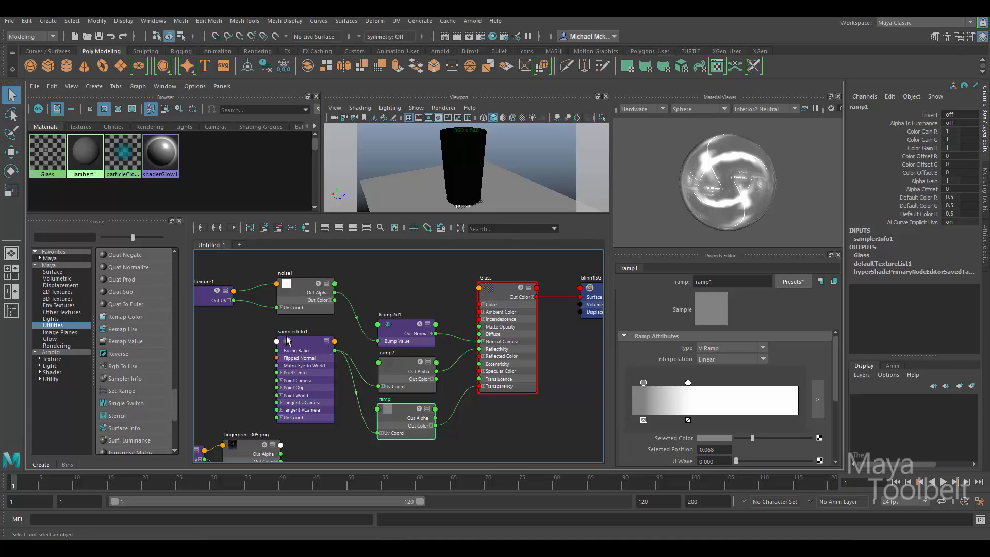
mouse_move(307, 354)
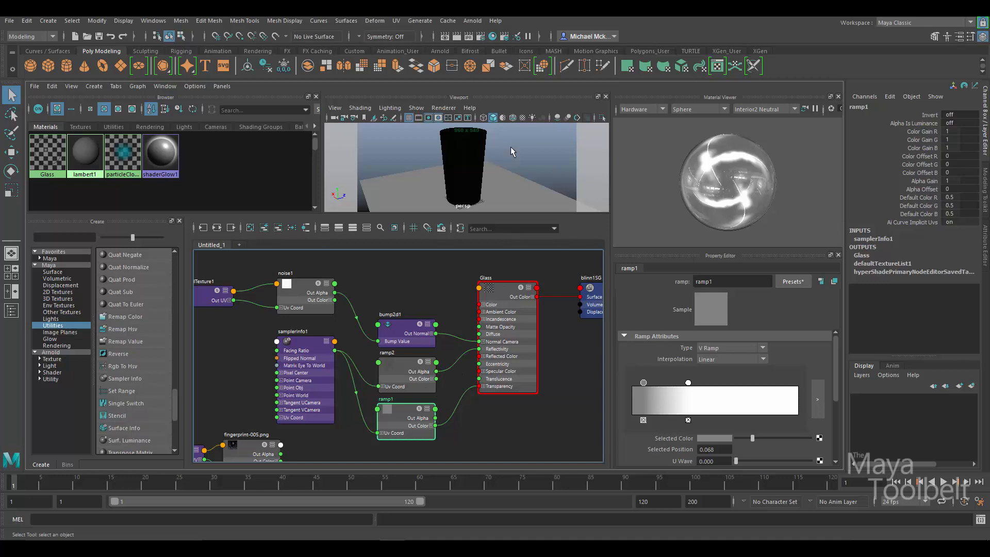
mouse_move(552, 154)
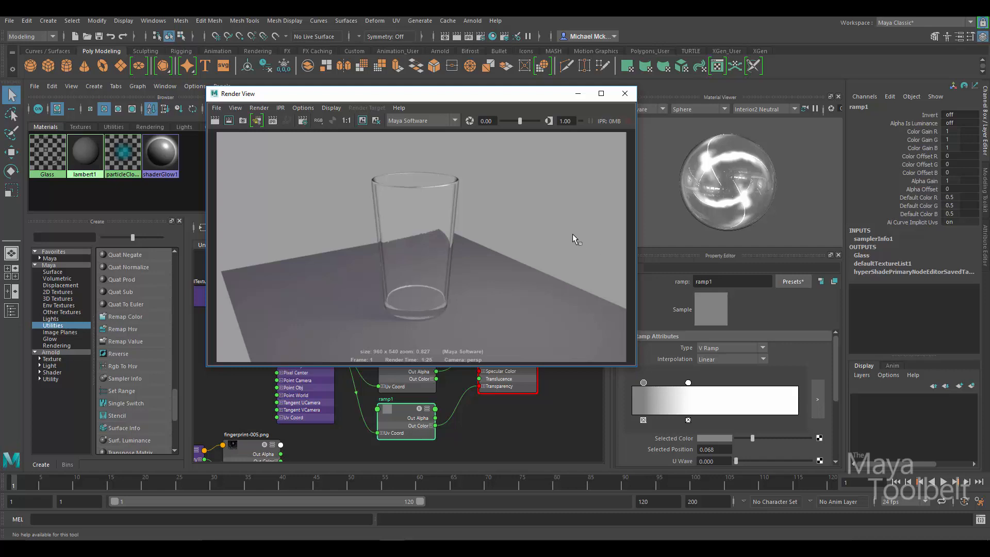
mouse_move(561, 223)
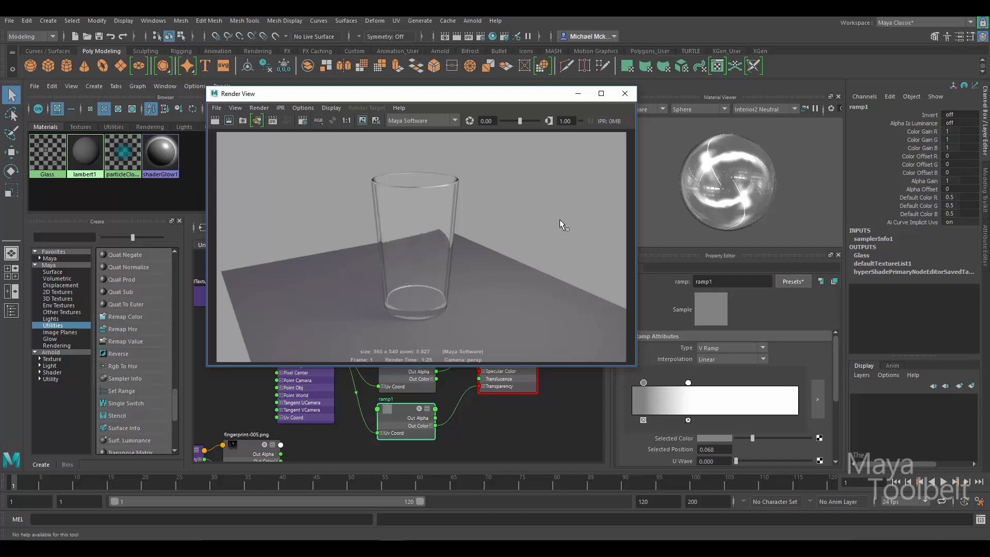
mouse_move(502, 224)
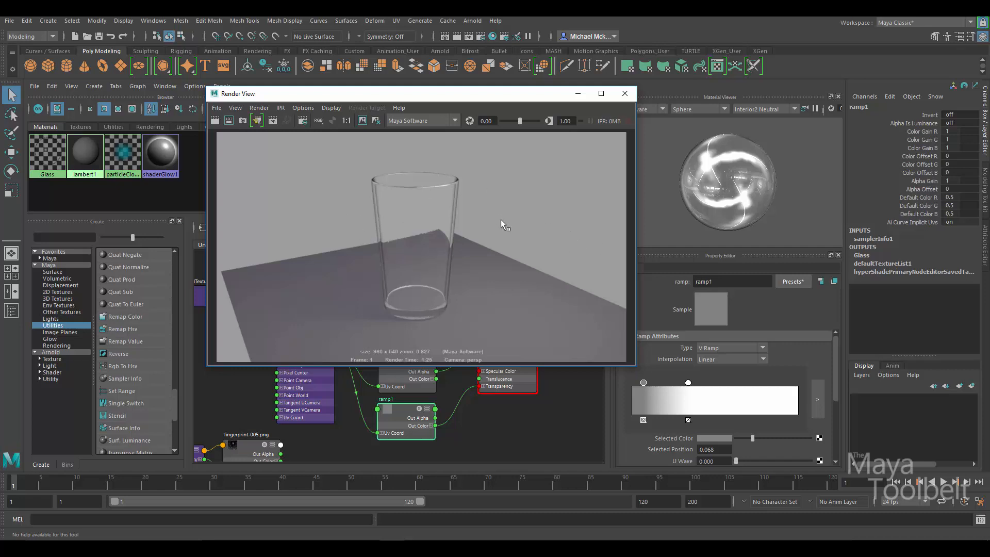
mouse_move(505, 218)
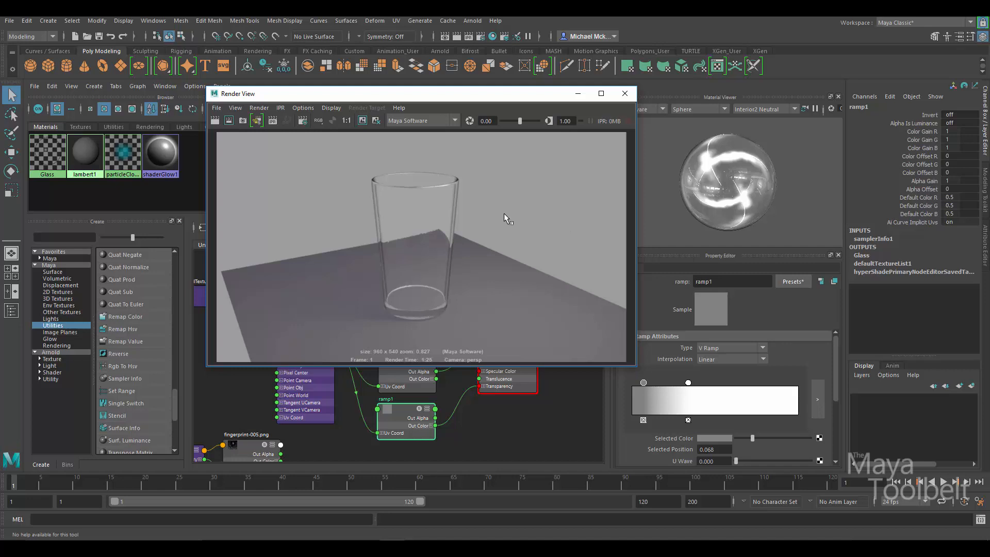
mouse_move(435, 101)
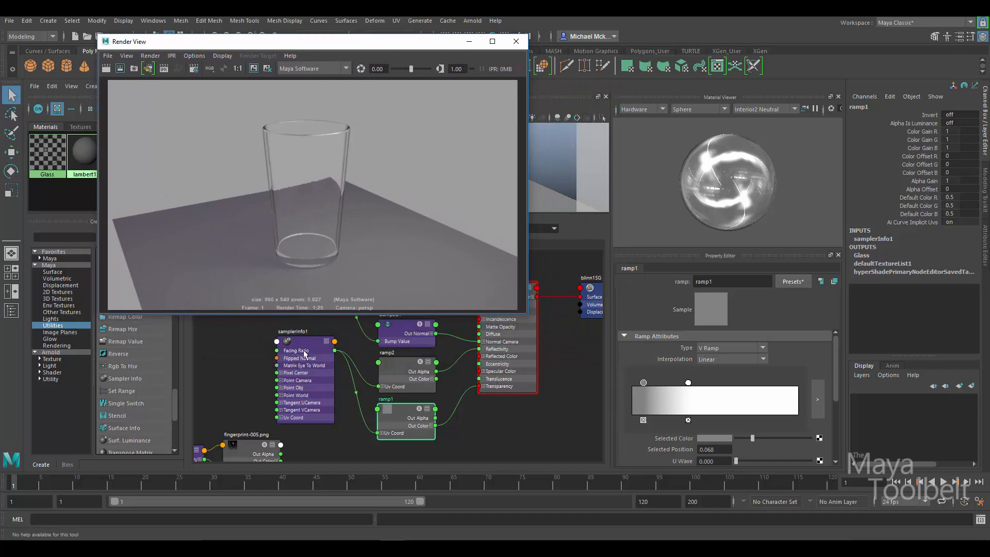
mouse_move(405, 263)
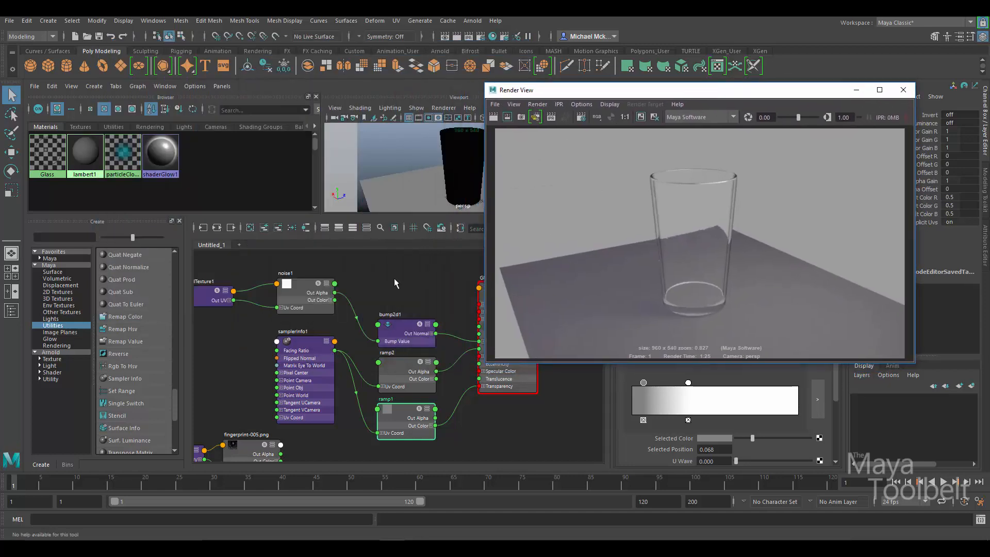
- Render the glass tumbler on its ground plane in Render View
left_click(406, 330)
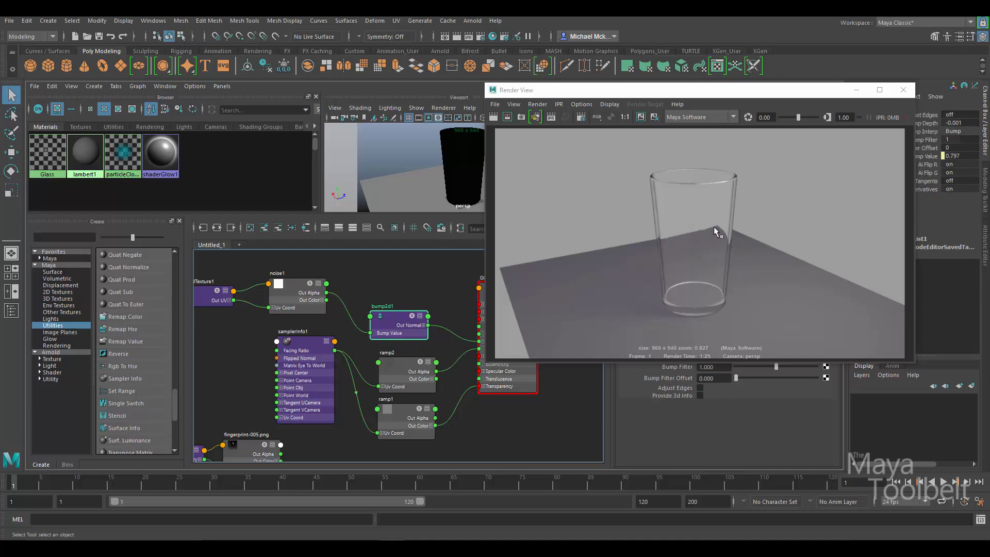
mouse_move(751, 239)
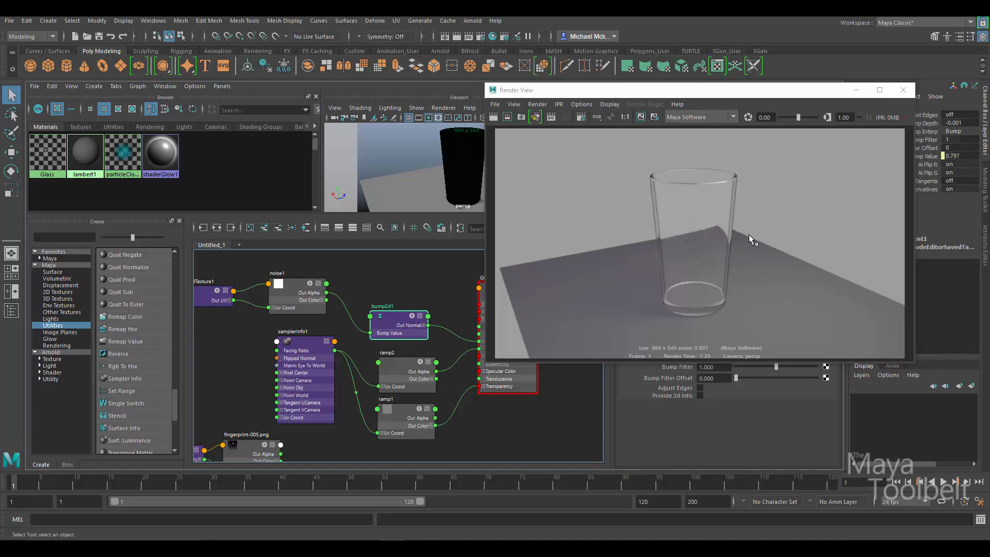
mouse_move(721, 235)
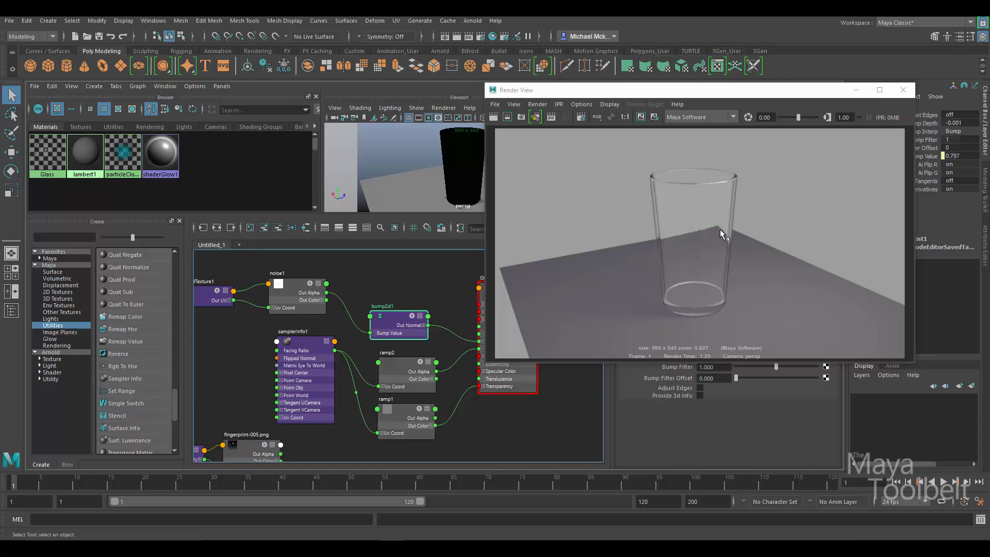
mouse_move(698, 237)
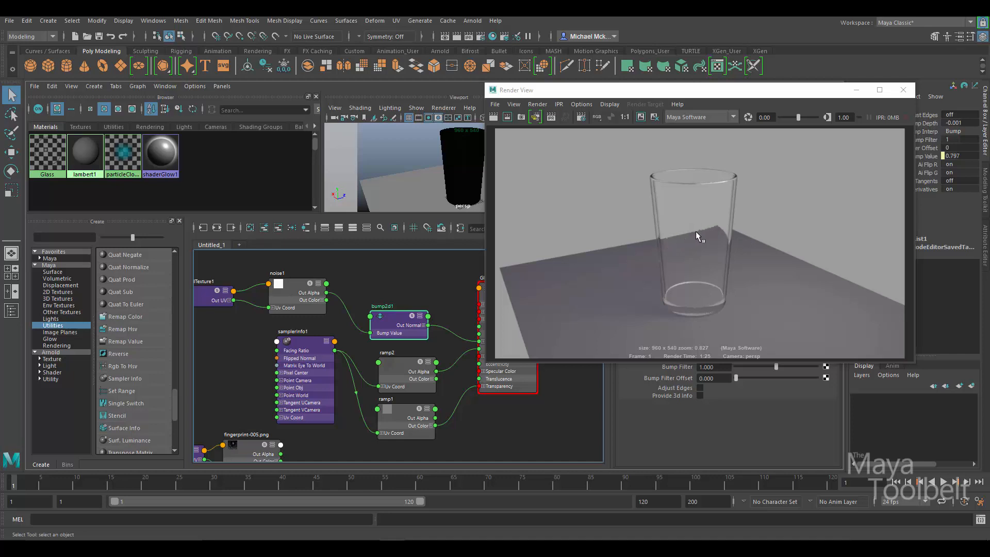
mouse_move(683, 264)
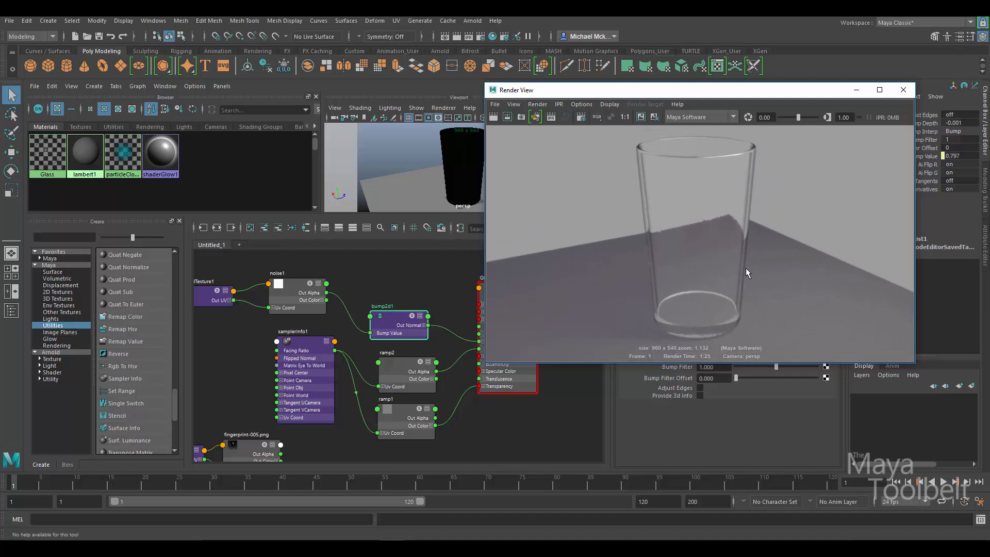
mouse_move(746, 255)
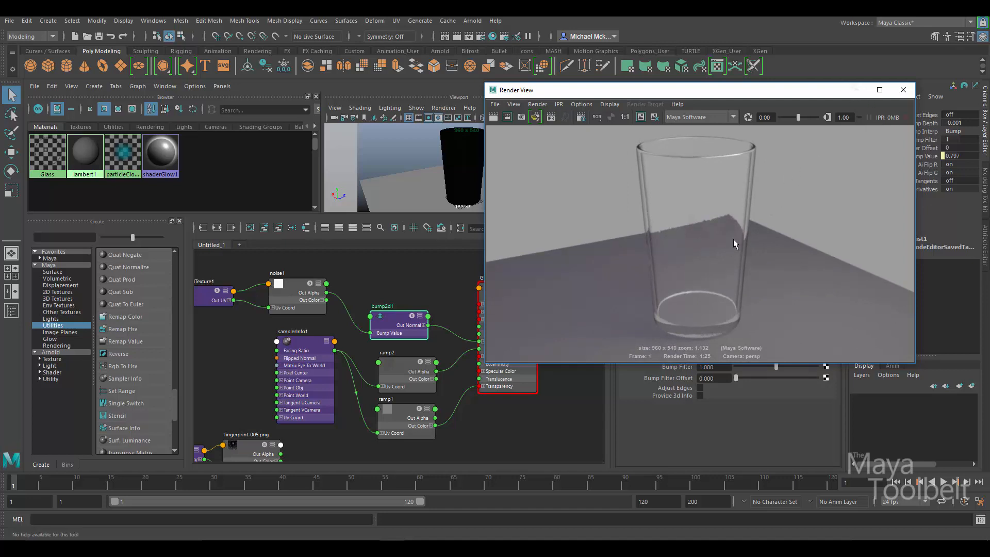
mouse_move(773, 241)
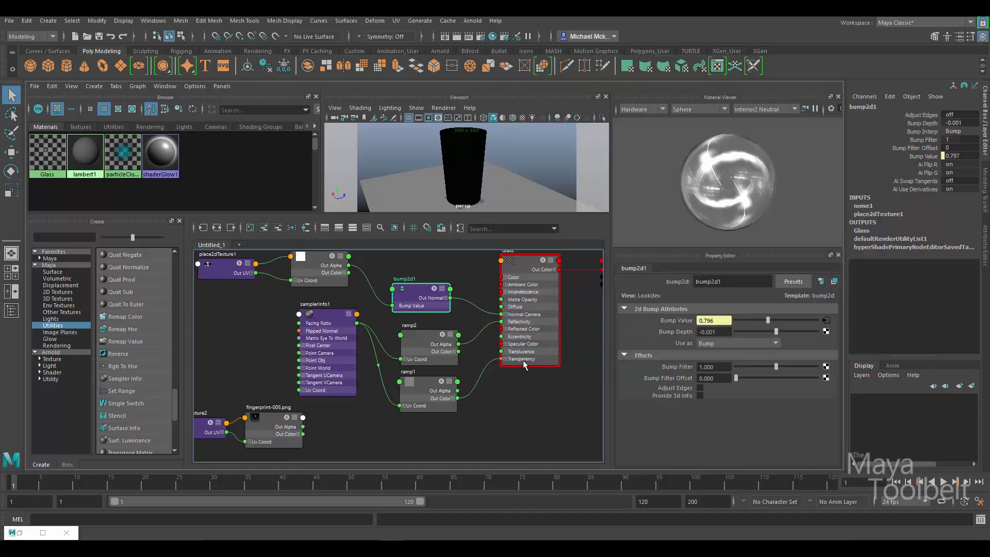
- Select ramp1 to show its linear V-ramp transparency gradient settings
left_click(427, 385)
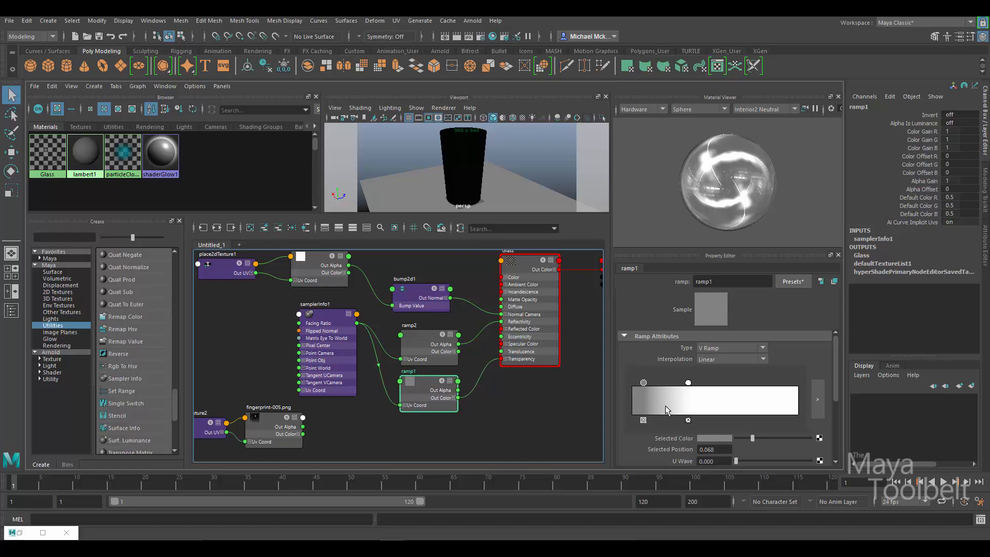
mouse_move(637, 407)
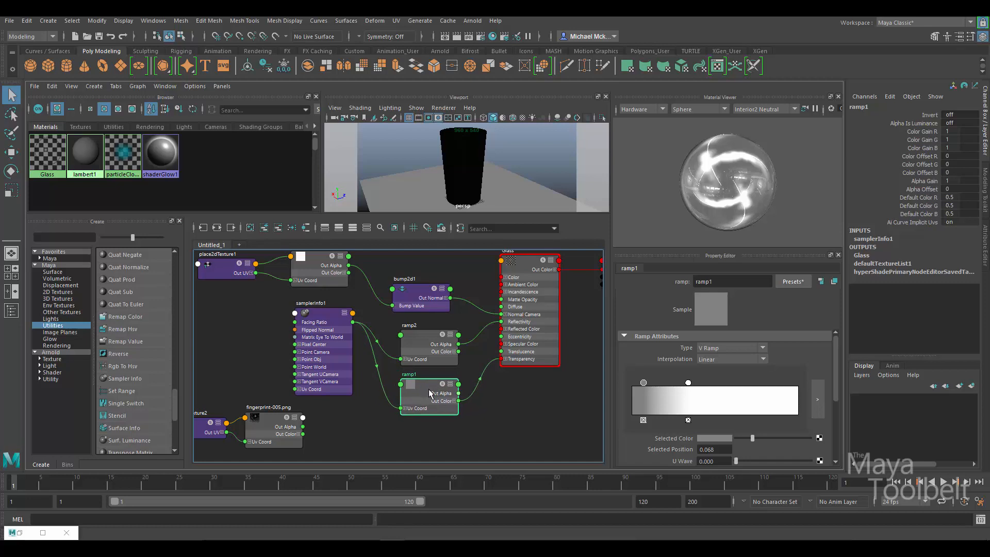
mouse_move(403, 378)
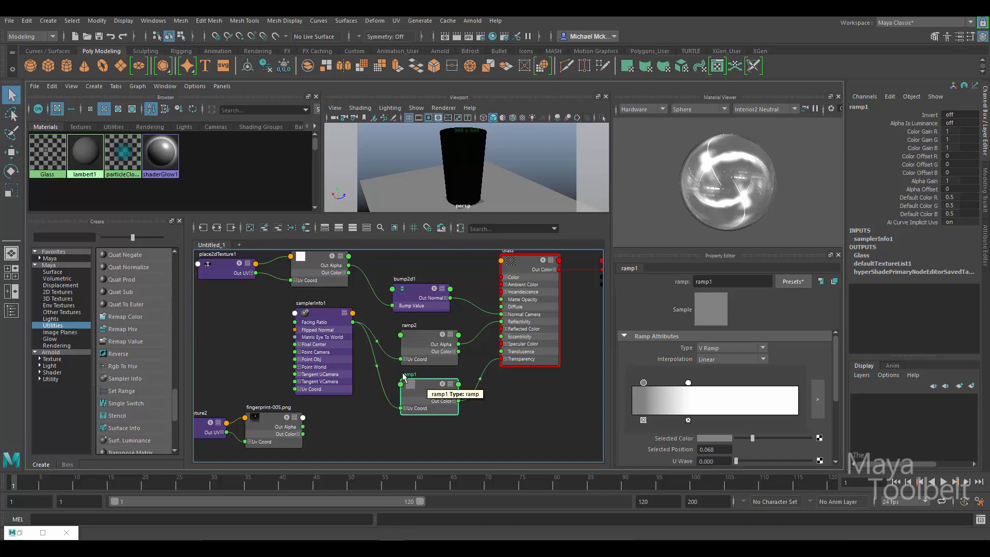
mouse_move(320, 330)
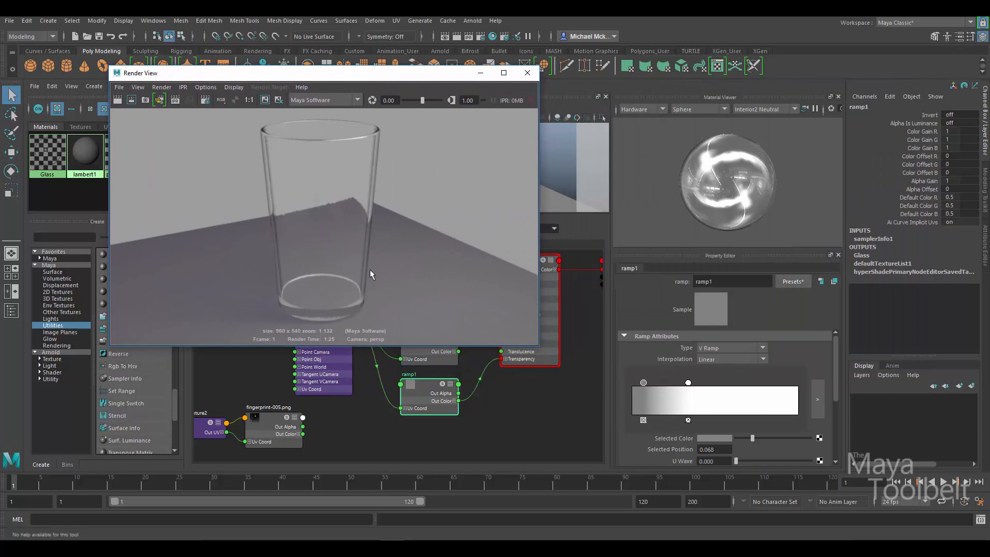
mouse_move(406, 180)
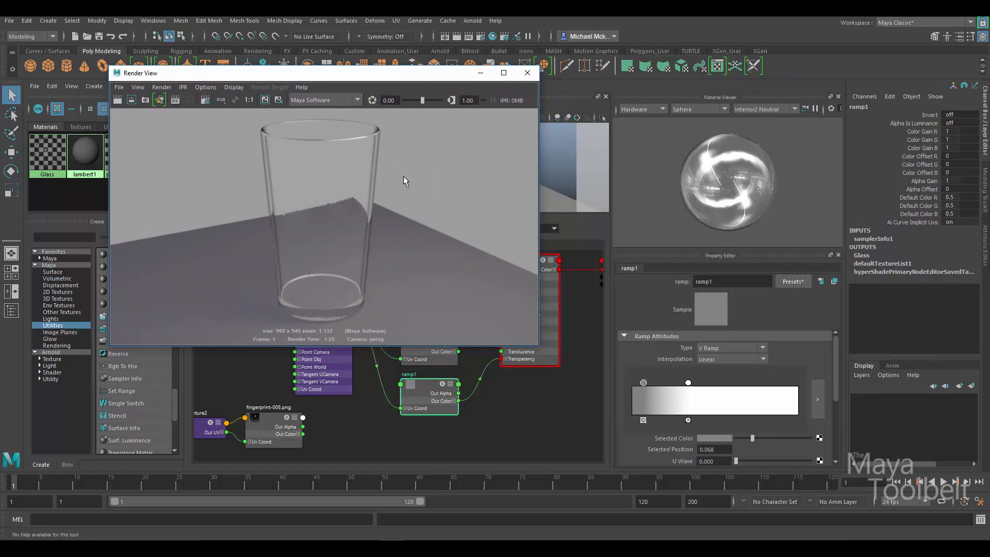
mouse_move(418, 227)
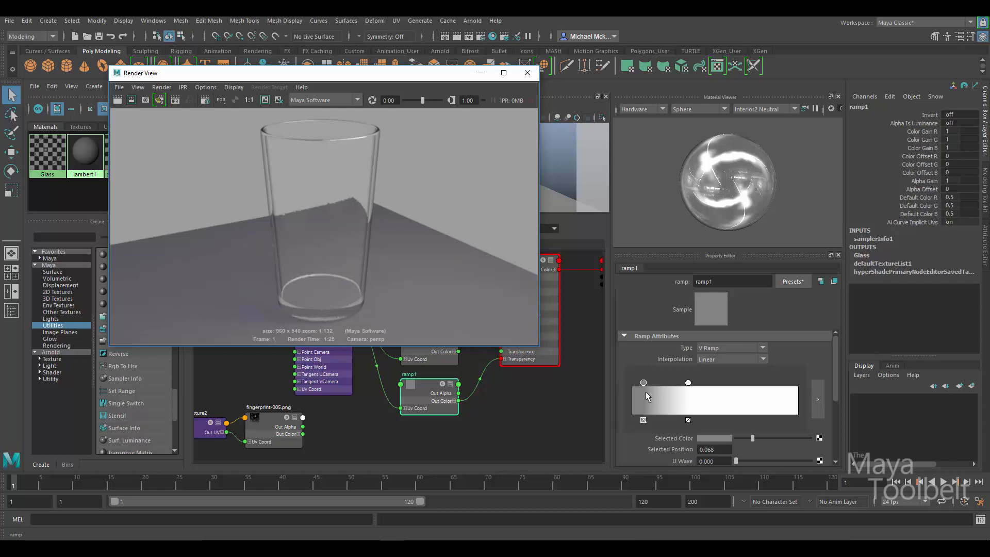
mouse_move(644, 408)
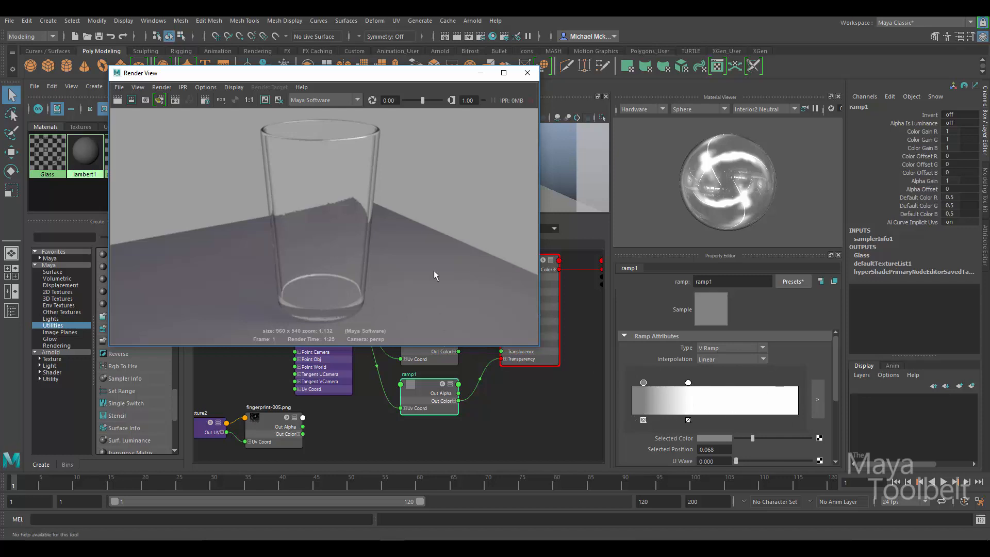
mouse_move(354, 191)
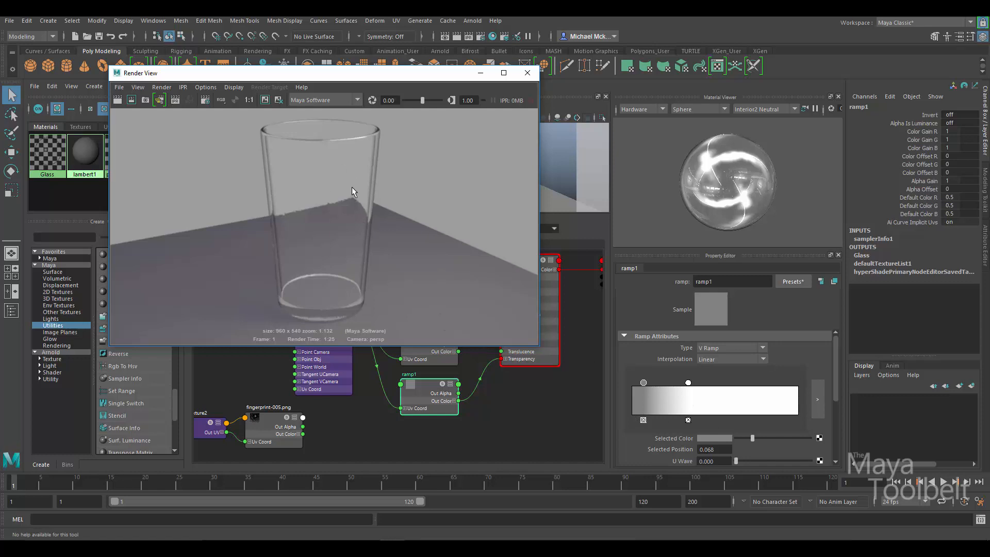
mouse_move(330, 179)
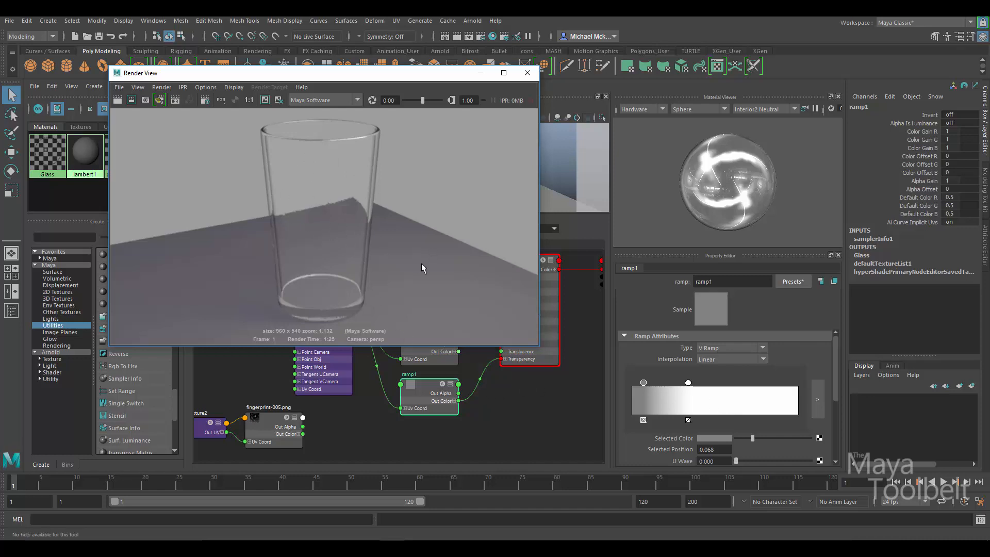
mouse_move(434, 245)
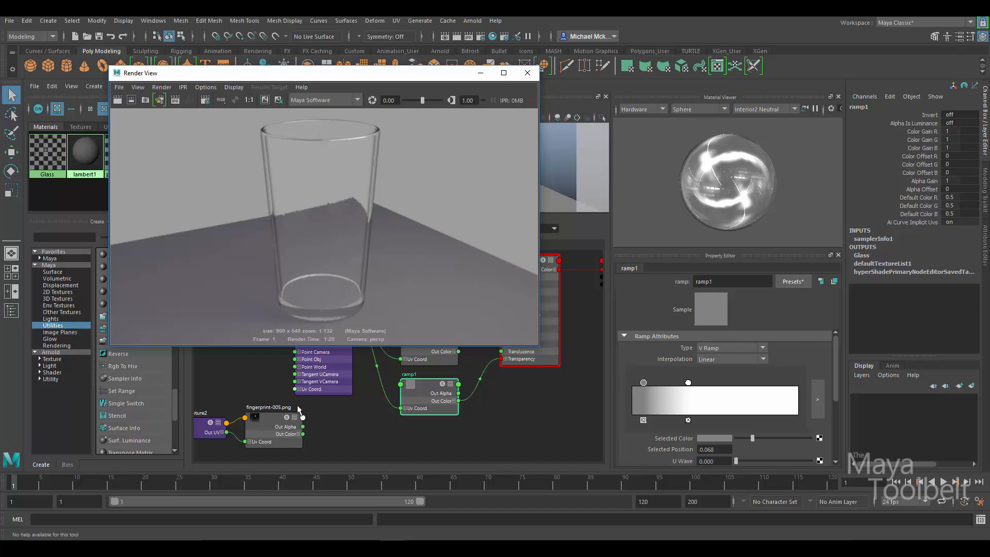
- Check the fingerprint-005.png texture node, then return to ramp1's gradient settings
left_click(277, 420)
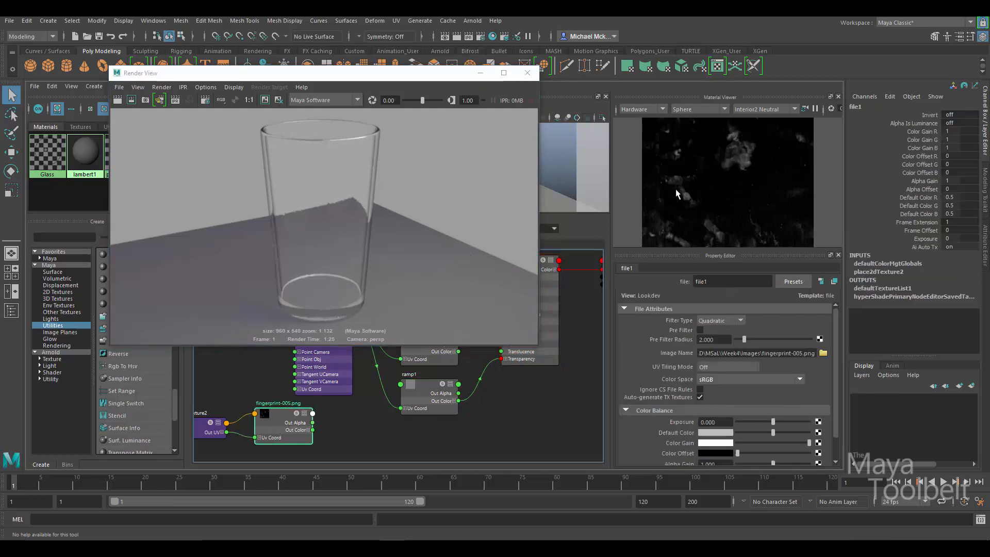
mouse_move(423, 396)
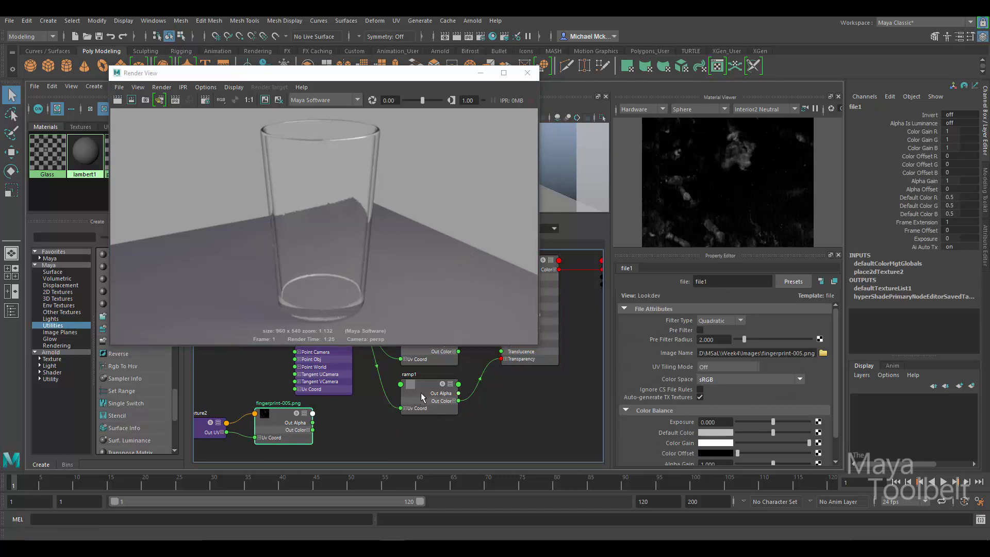
left_click(428, 393)
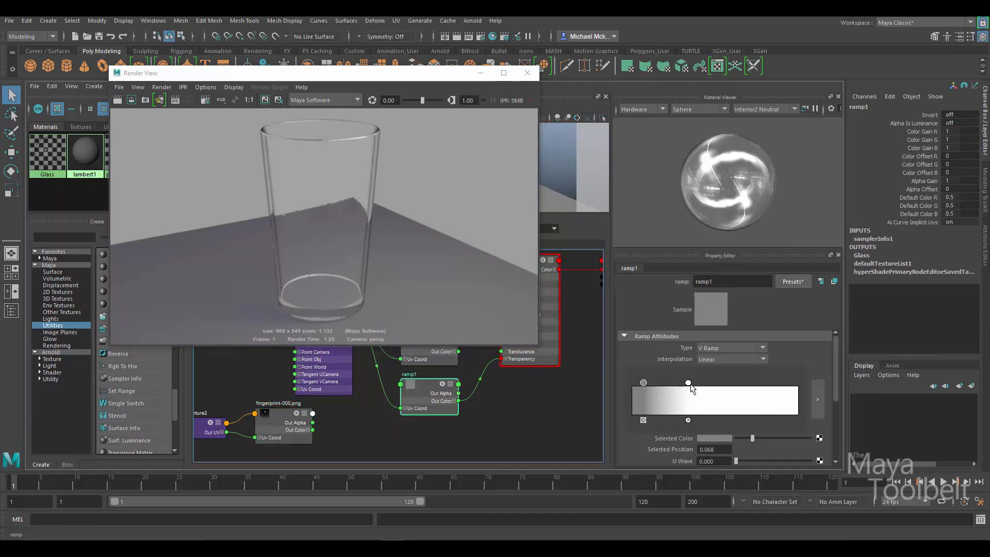
mouse_move(717, 389)
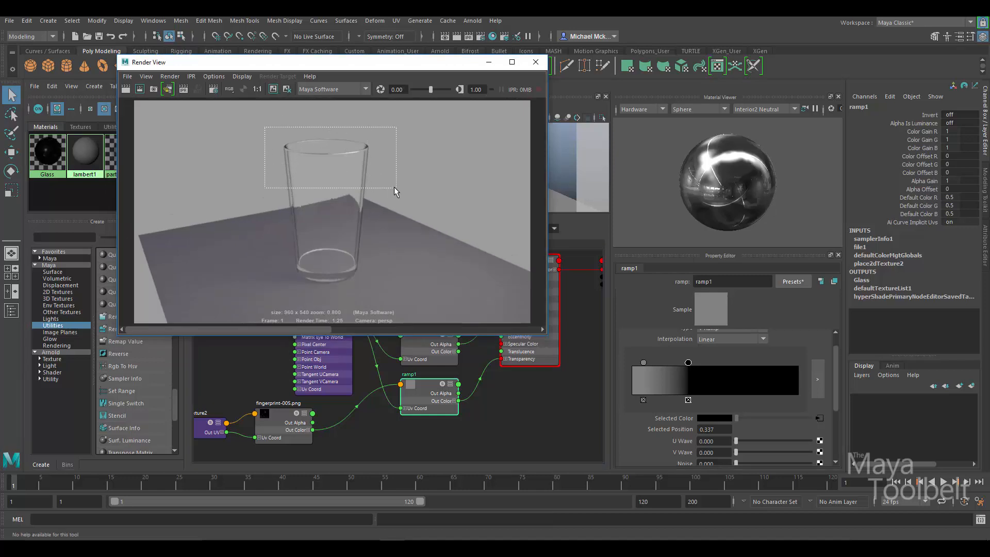
- Render a region around the glass rim, then close Render View
left_click(139, 88)
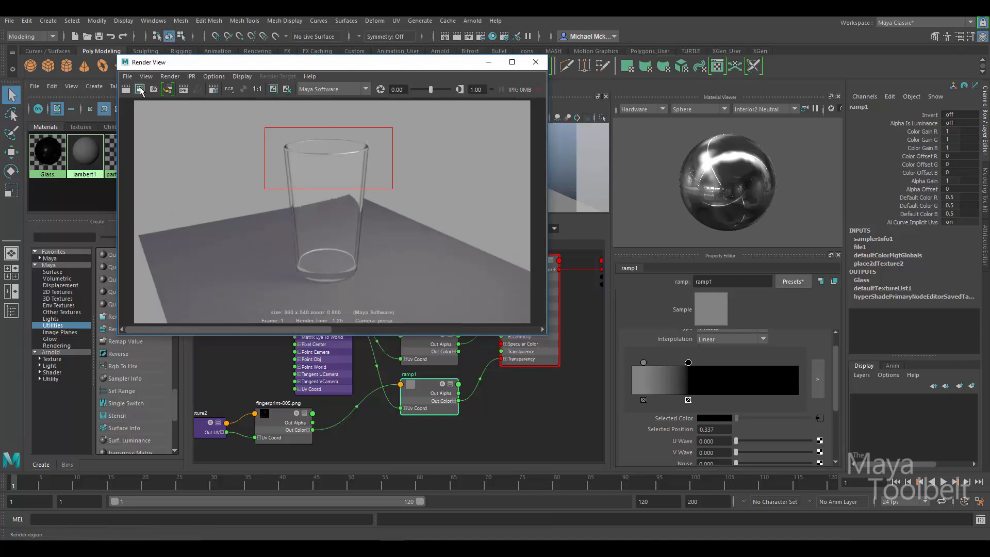
mouse_move(140, 89)
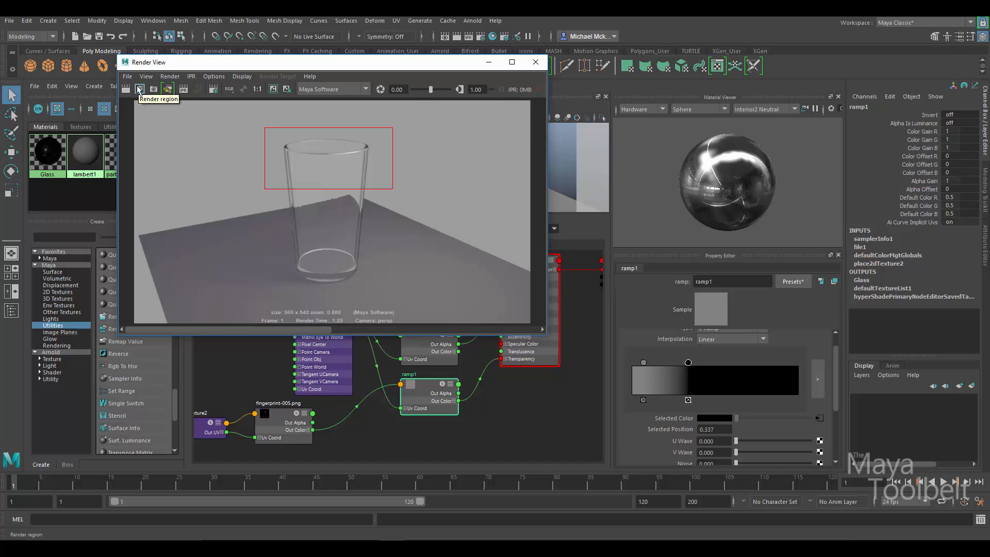
left_click(140, 89)
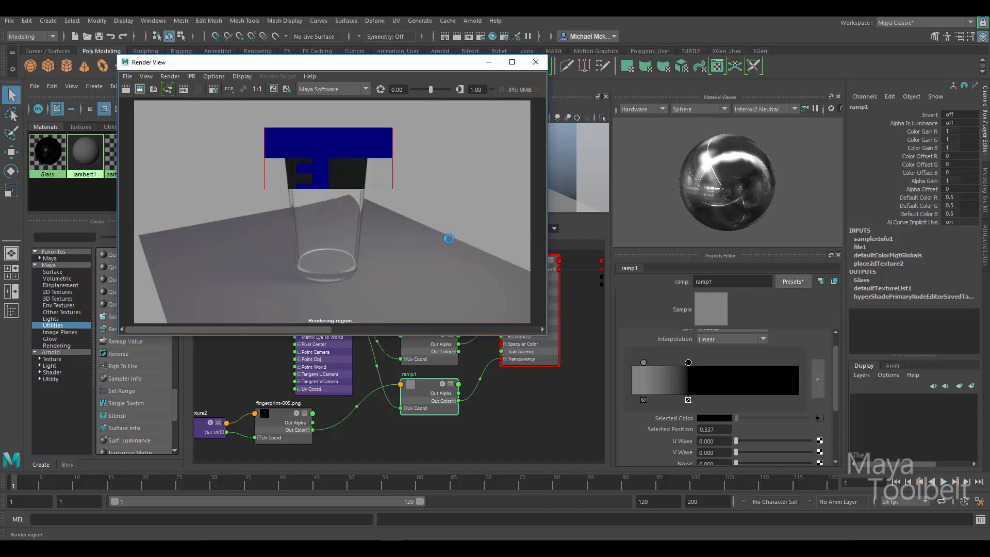
mouse_move(446, 232)
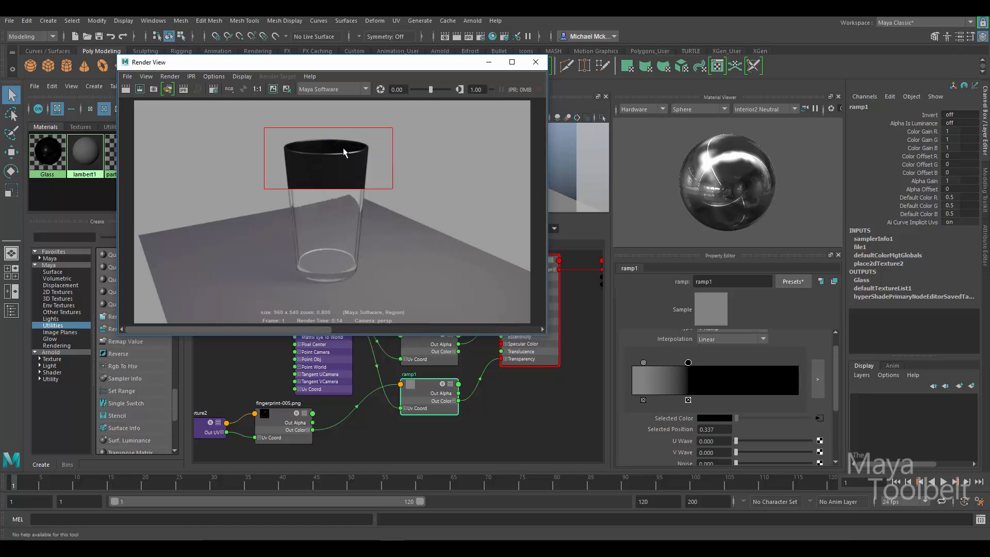
mouse_move(337, 162)
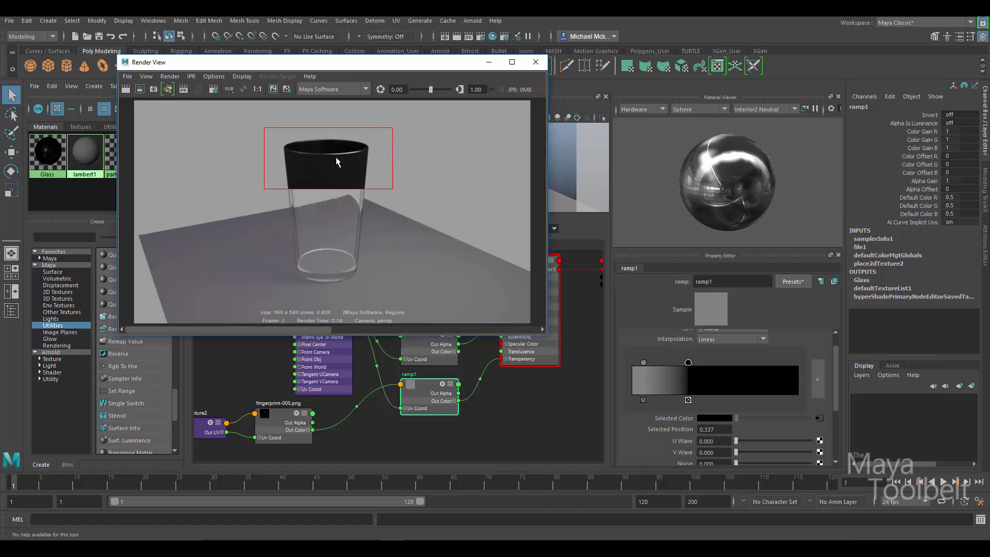
left_click(536, 62)
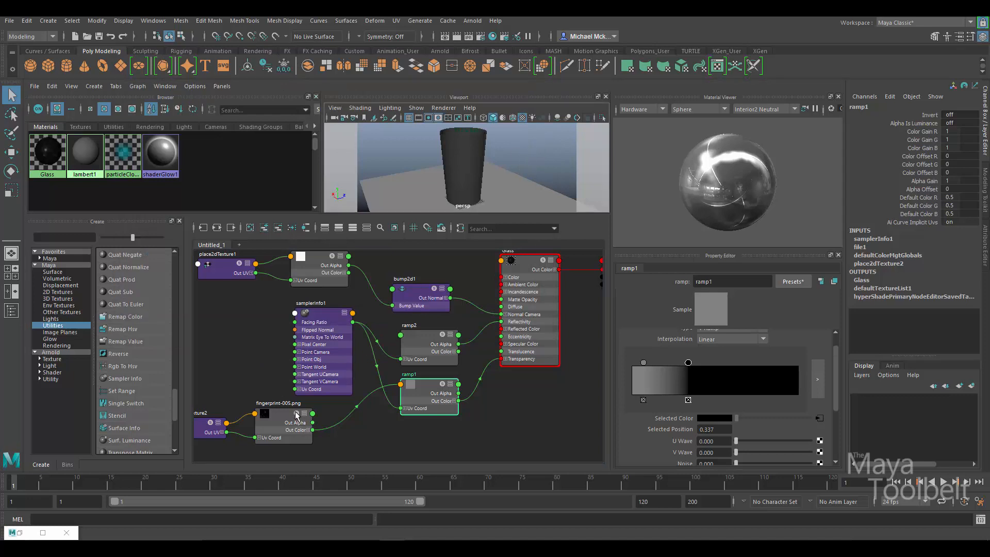
mouse_move(282, 402)
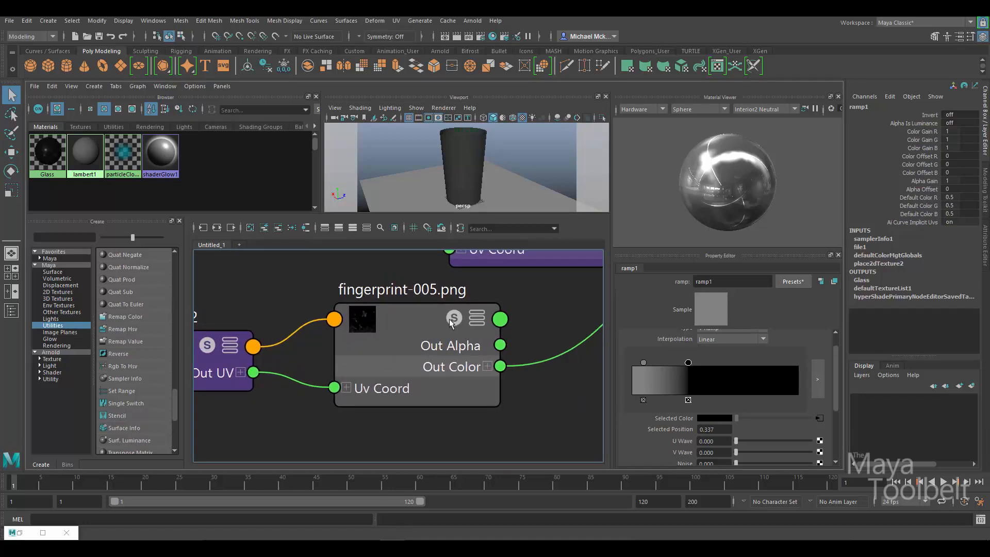
- Select the fingerprint-005.png file node to view its attributes
left_click(417, 356)
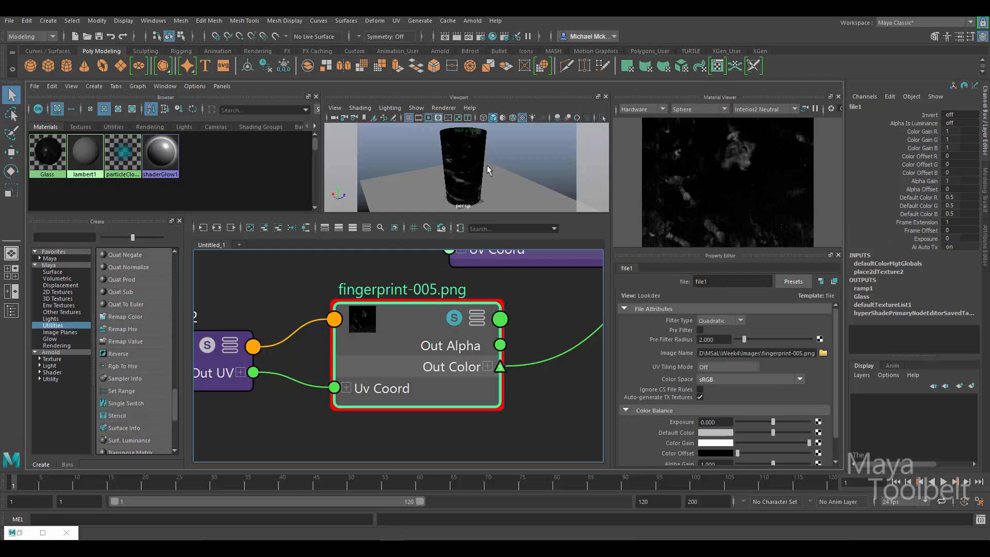
mouse_move(465, 179)
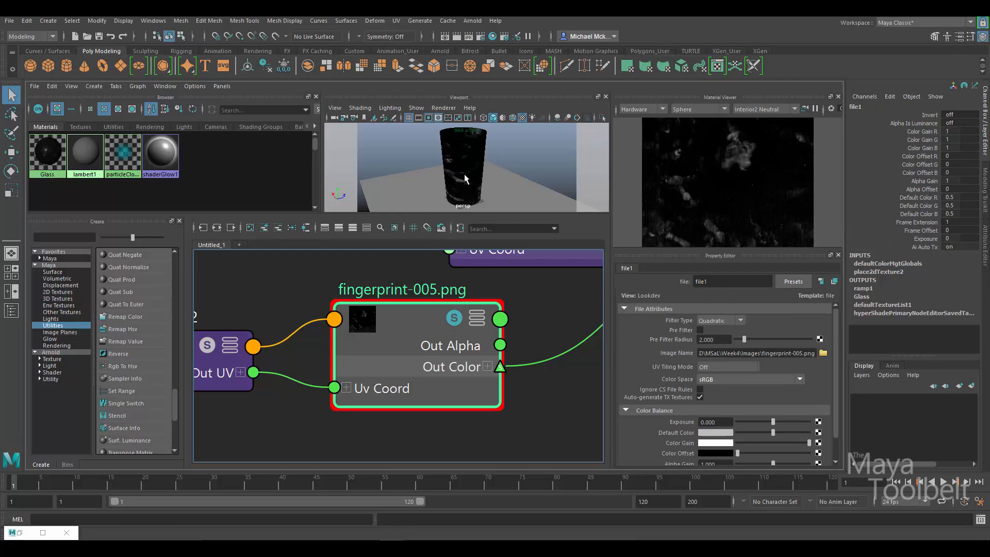
mouse_move(455, 199)
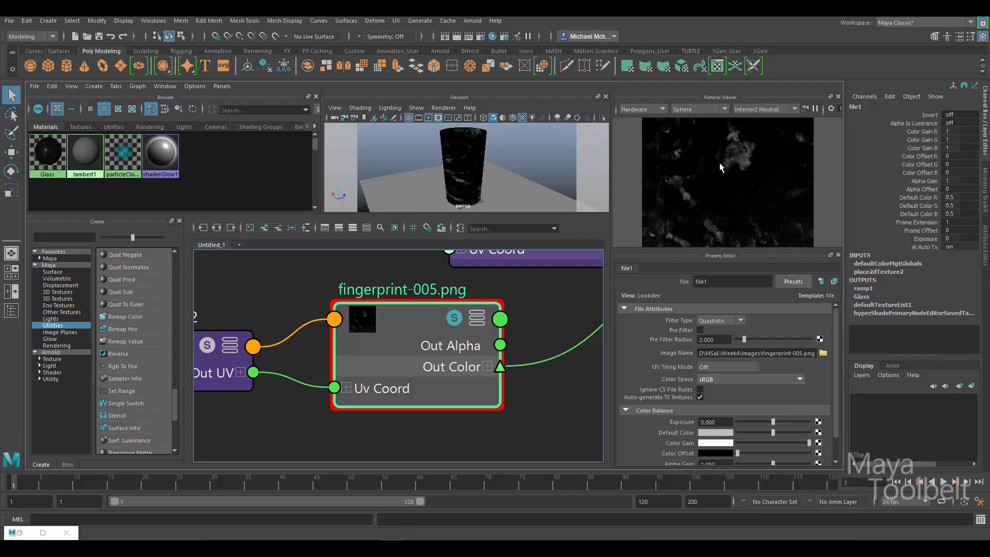
mouse_move(499, 199)
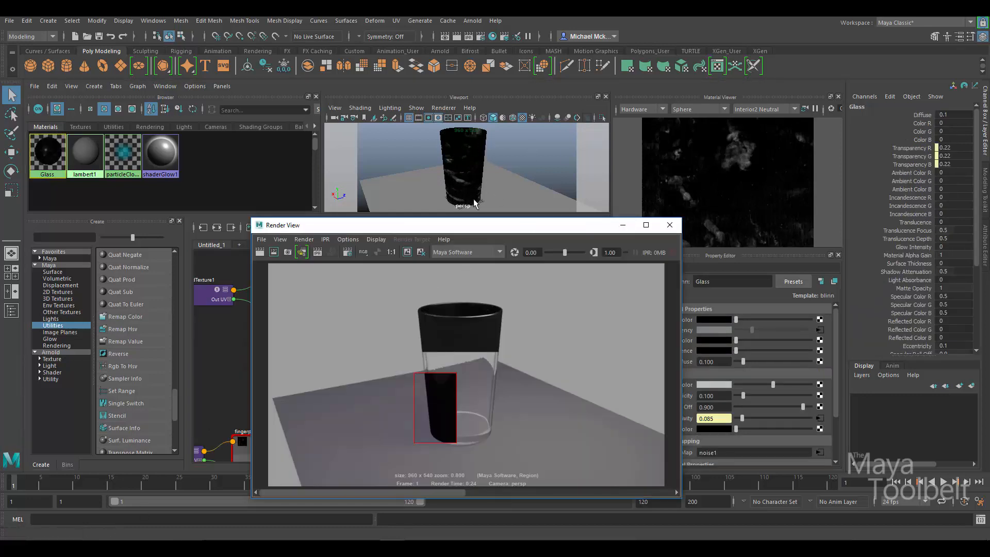
mouse_move(741, 199)
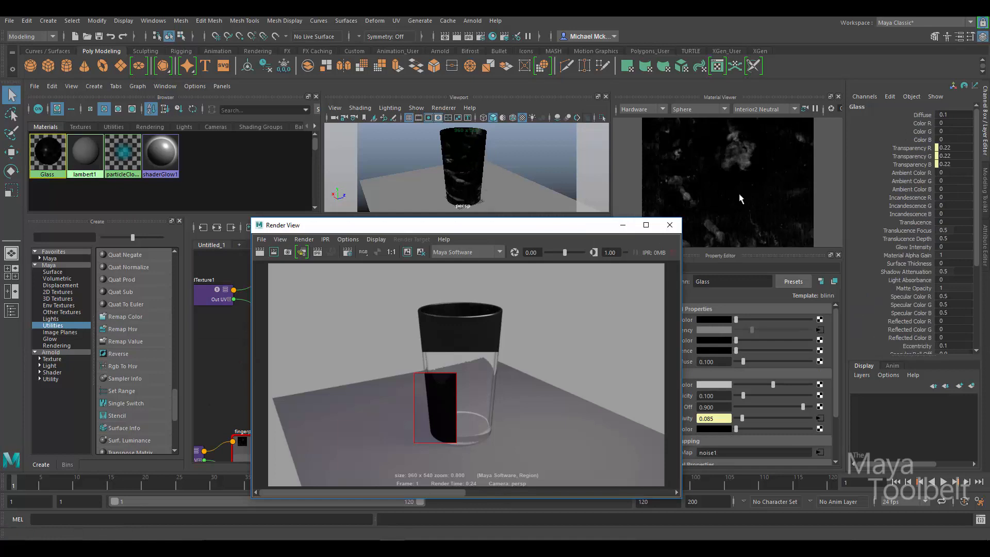
mouse_move(754, 188)
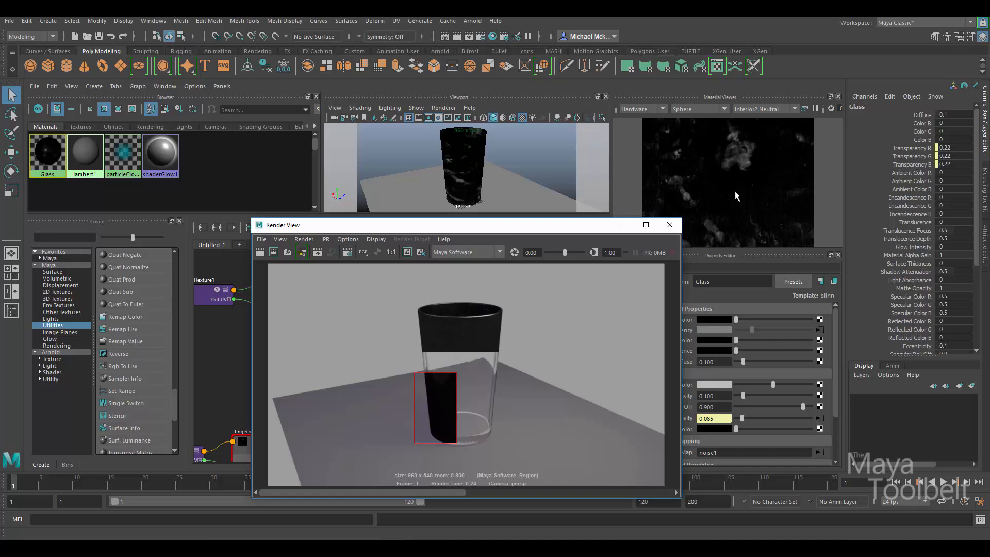
mouse_move(677, 190)
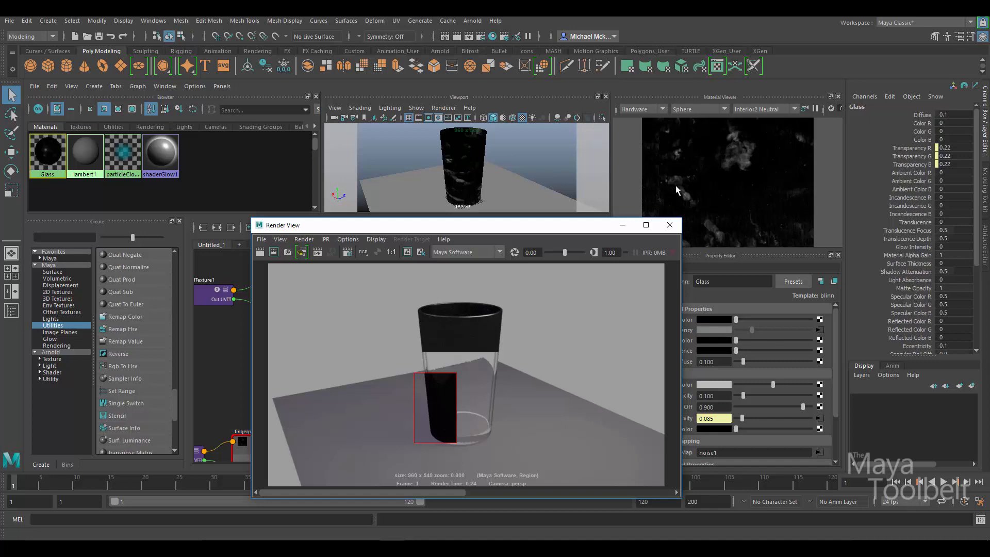
mouse_move(745, 166)
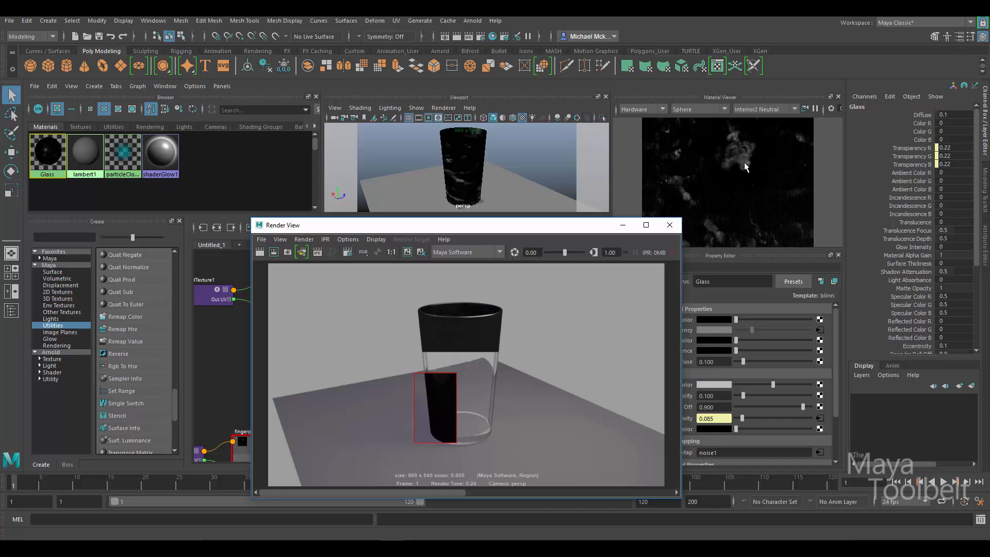
mouse_move(713, 229)
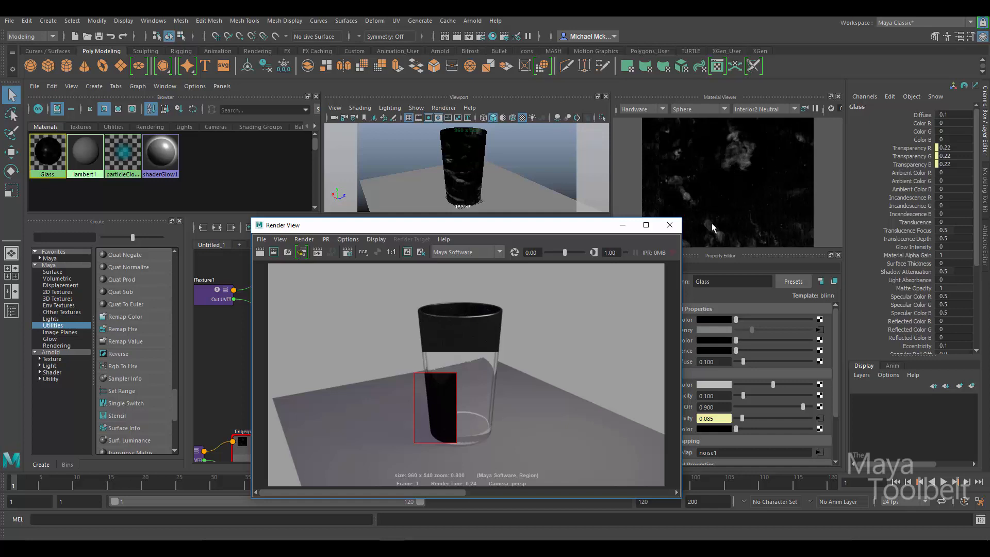
mouse_move(756, 206)
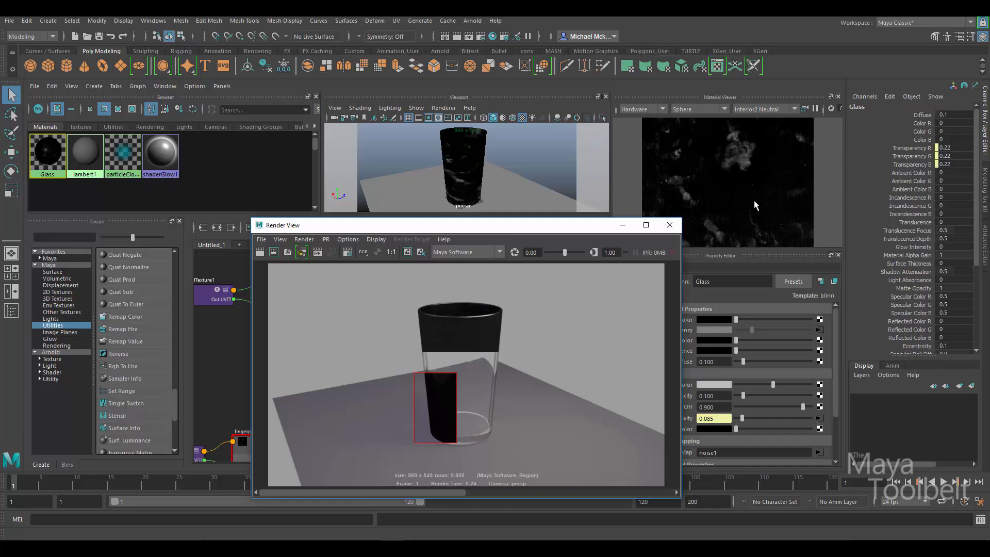
- Close Render View, create reverse1, and feed file1.outColor into reverse1.input
left_click(669, 225)
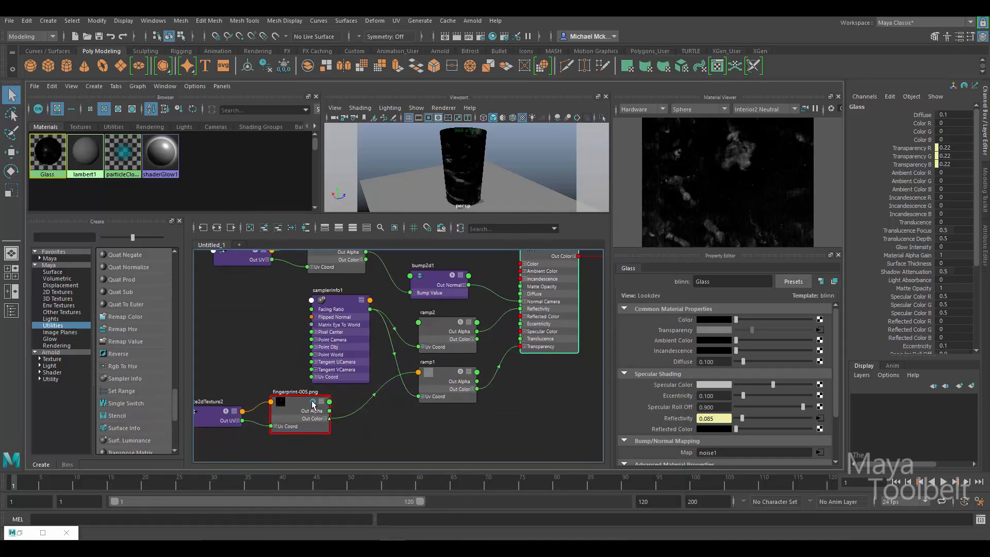
left_click(299, 413)
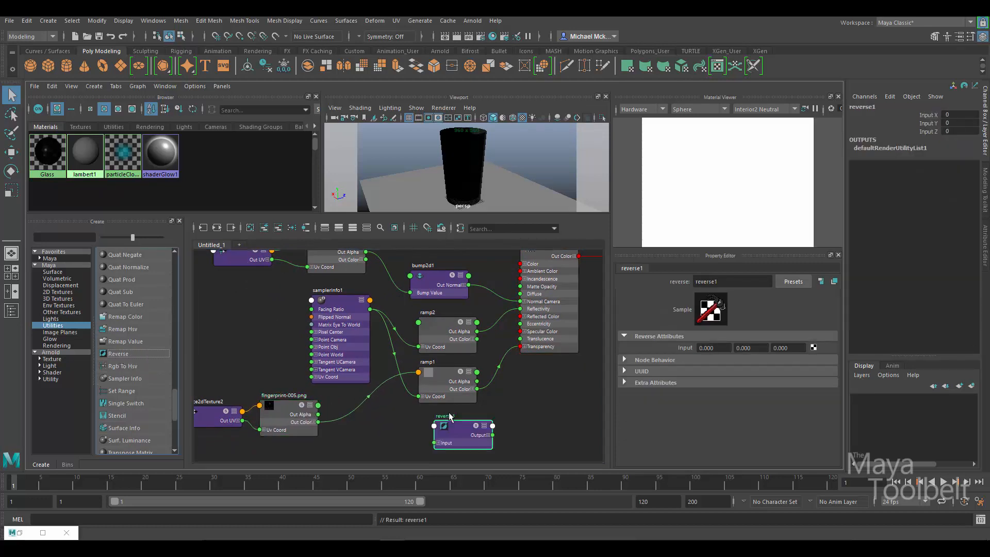
left_click_drag(463, 433, 379, 432)
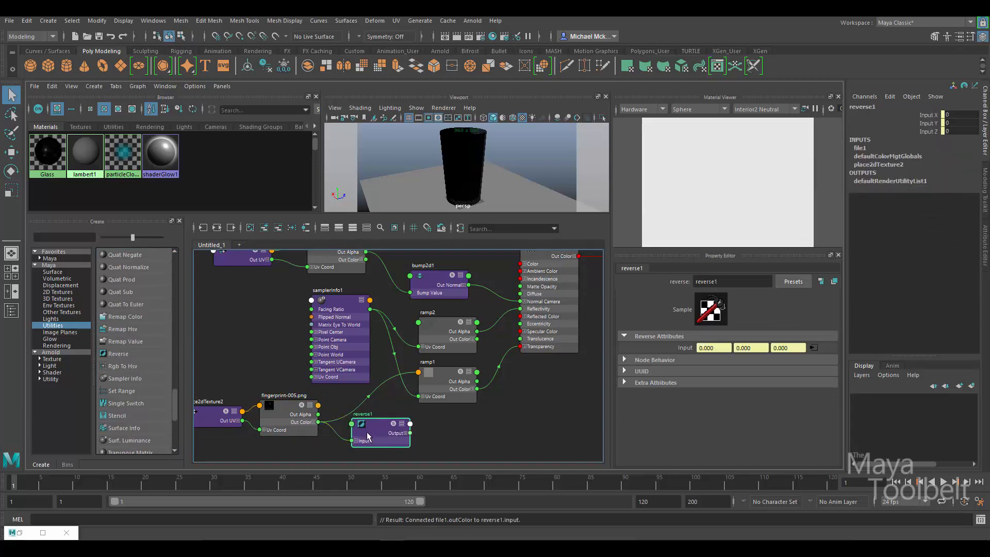
- Wire reverse1.output into ramp1's colour entry and verify both nodes' connections
left_click(444, 372)
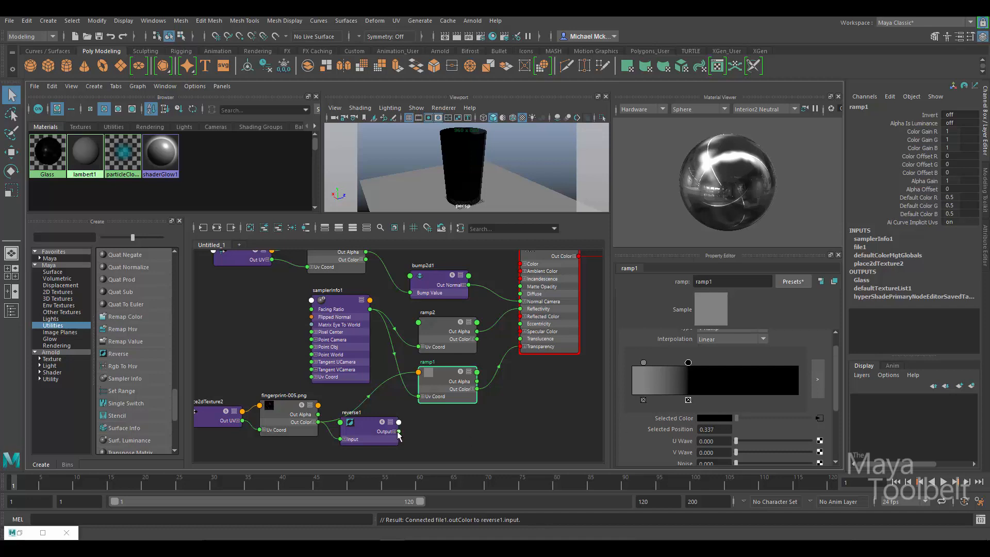
mouse_move(525, 429)
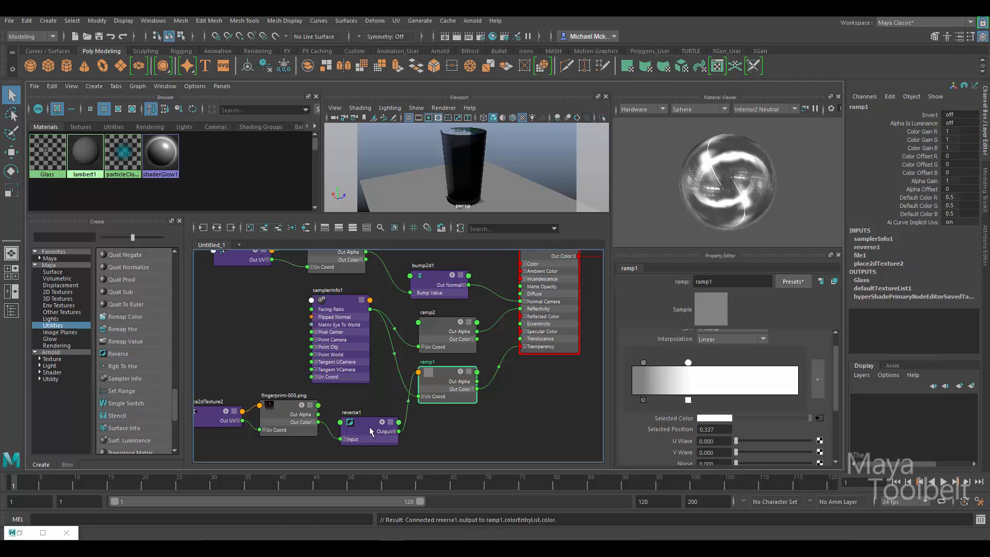
left_click(363, 414)
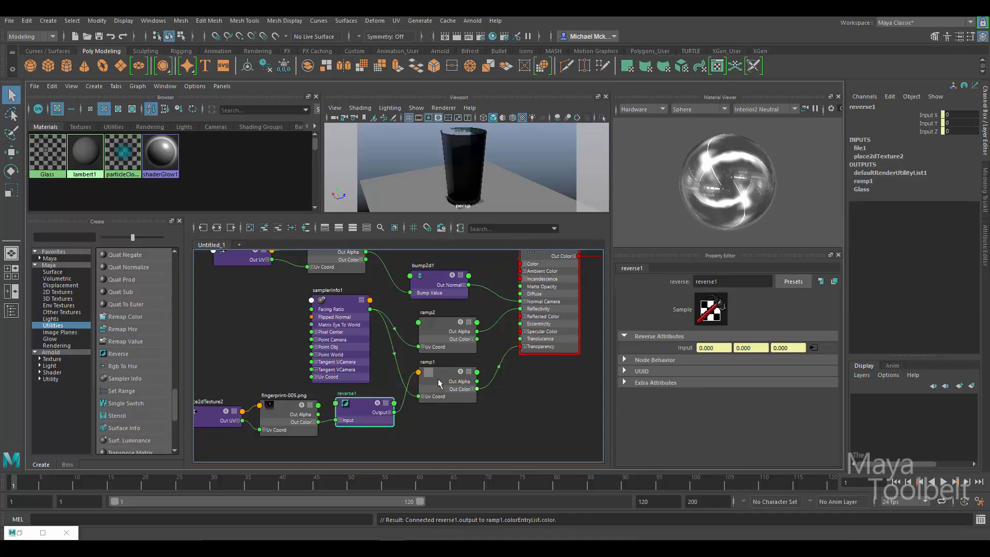
left_click(445, 377)
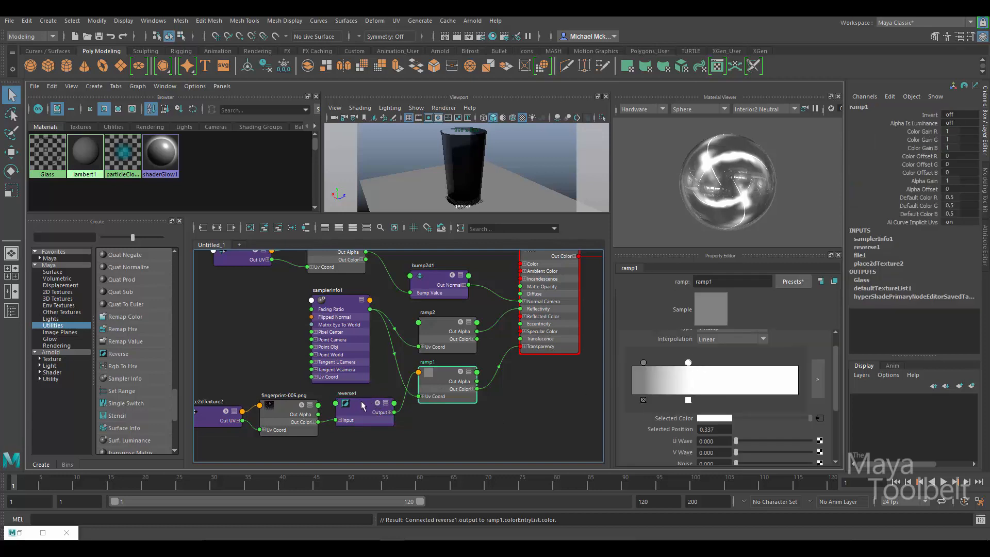
- Inspect the file1 fingerprint texture node and the reverse1 node's connections
left_click(285, 404)
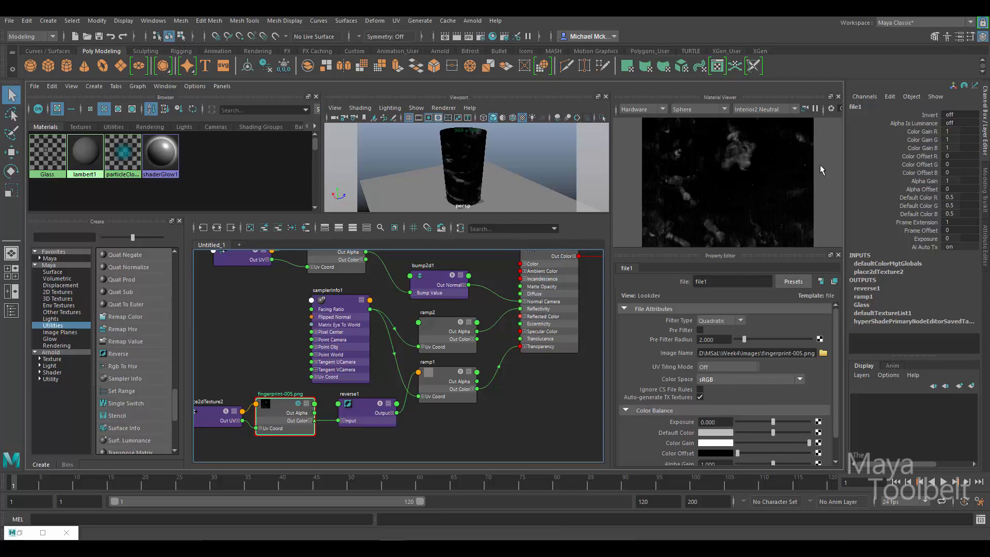
mouse_move(780, 223)
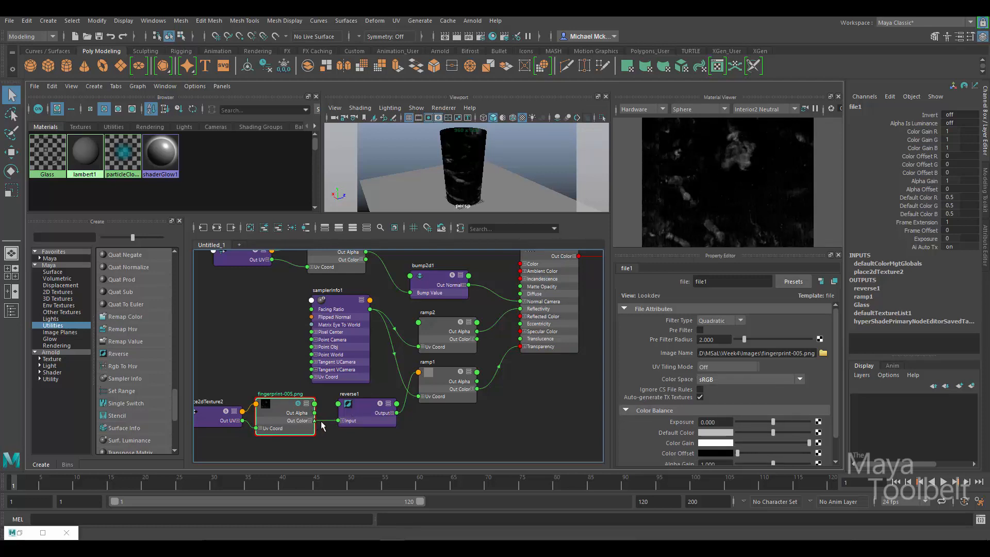
left_click(362, 410)
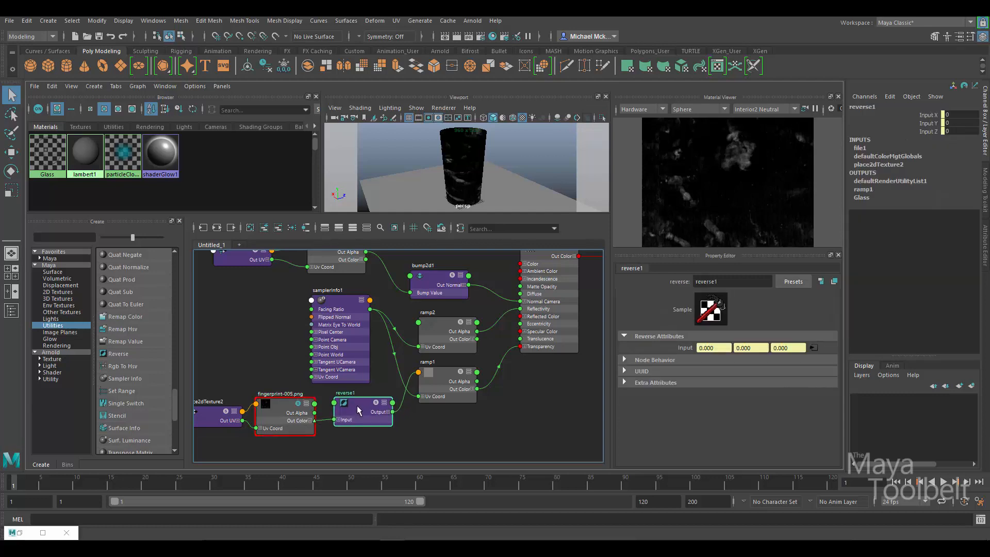
mouse_move(398, 414)
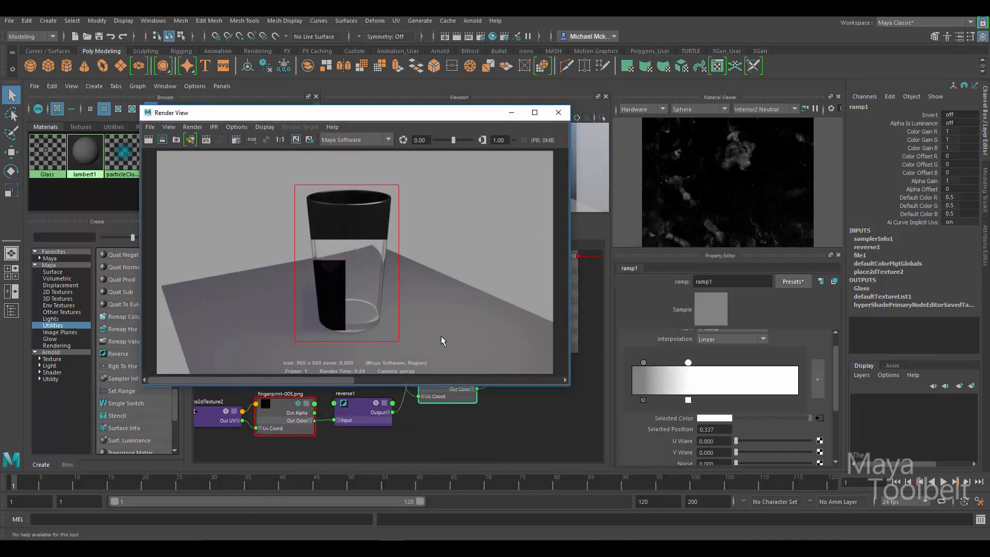
- Re-render the frame to preview the fingerprint smudges on the whole glass cup
left_click(162, 140)
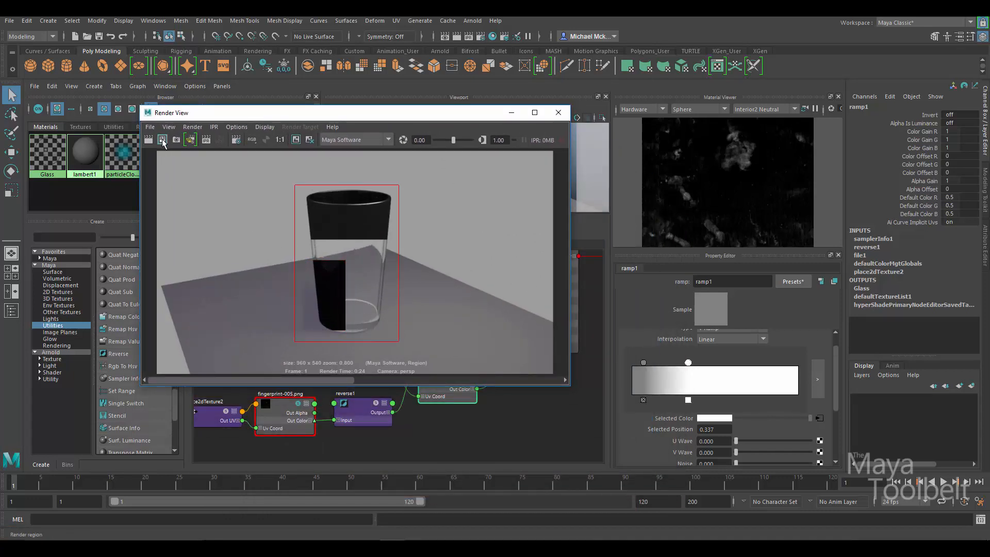
left_click(162, 140)
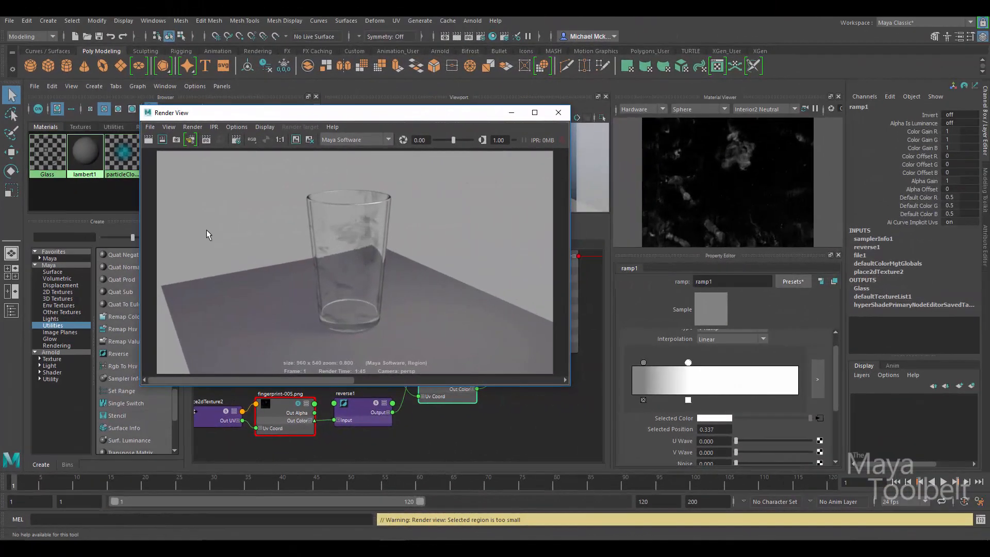
mouse_move(297, 277)
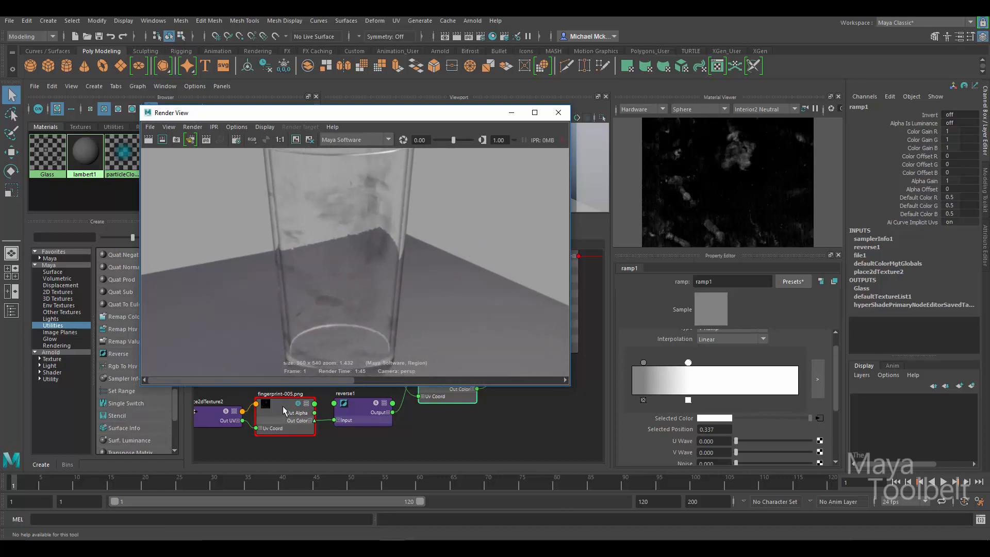
mouse_move(280, 411)
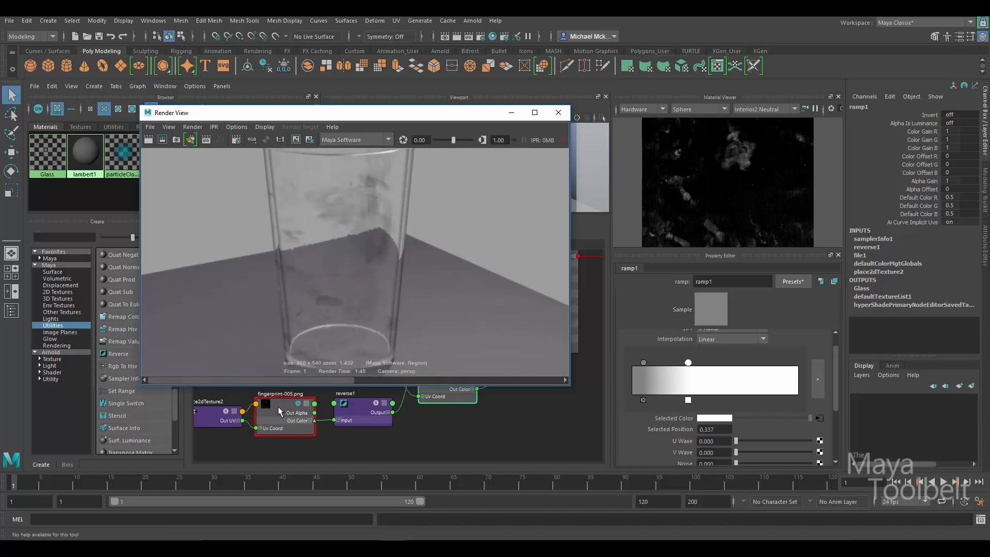
mouse_move(748, 135)
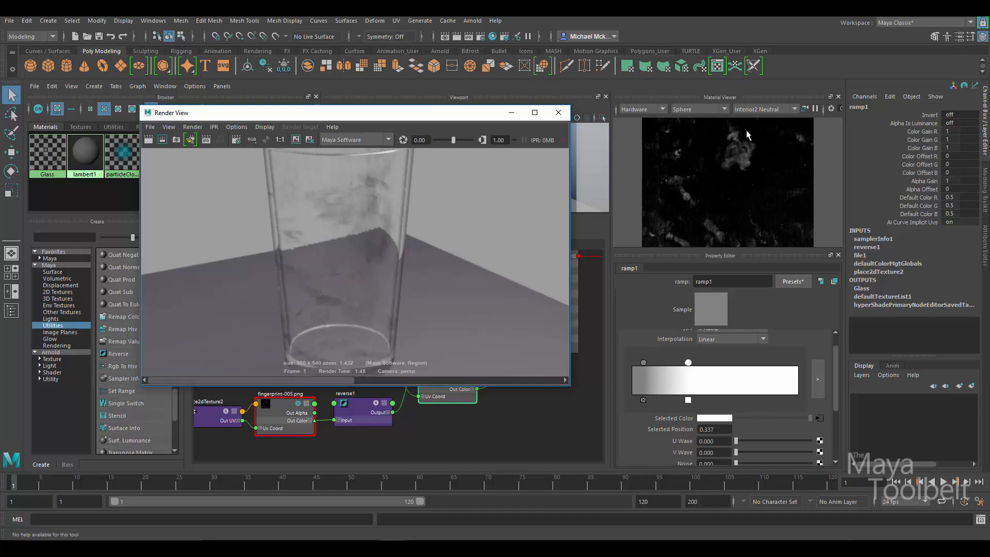
mouse_move(817, 149)
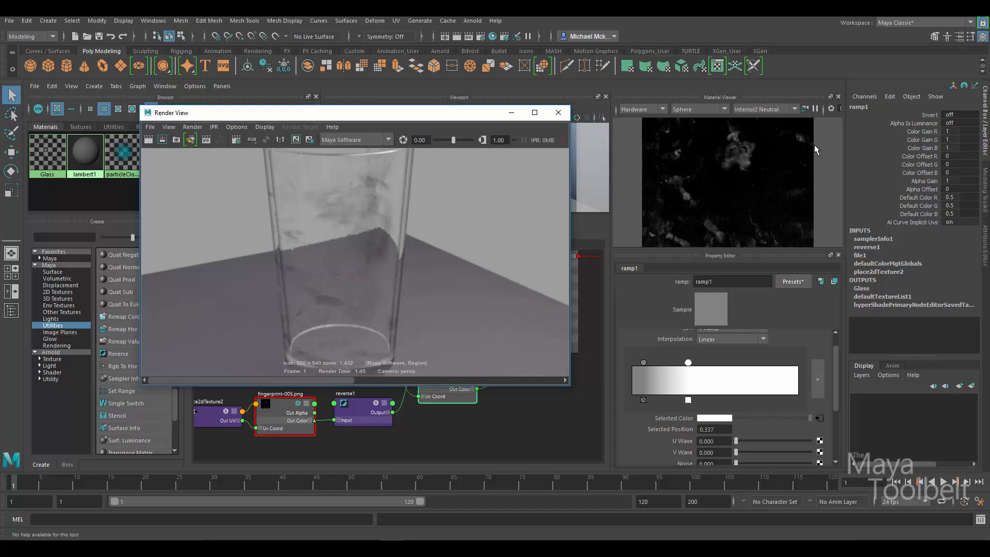
mouse_move(725, 195)
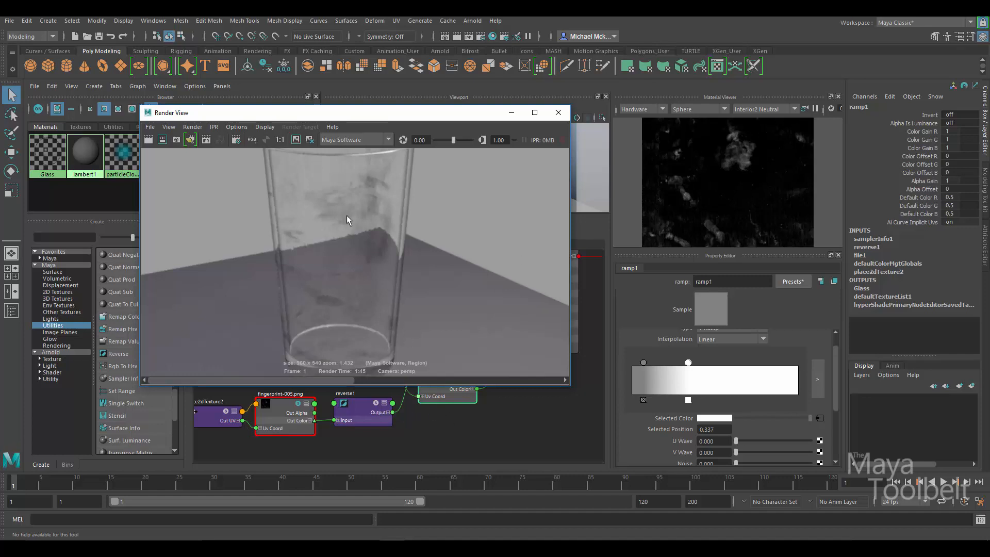
mouse_move(334, 222)
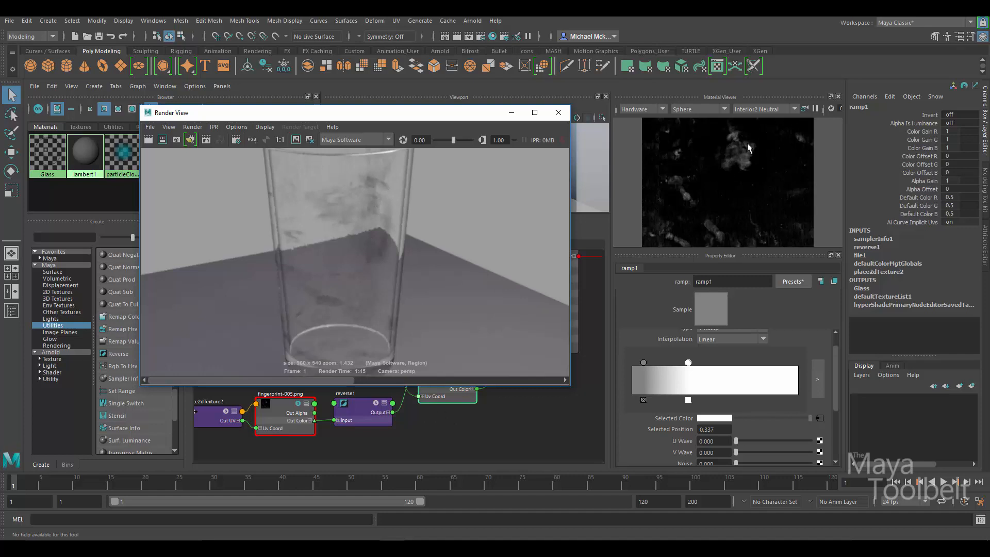
mouse_move(683, 164)
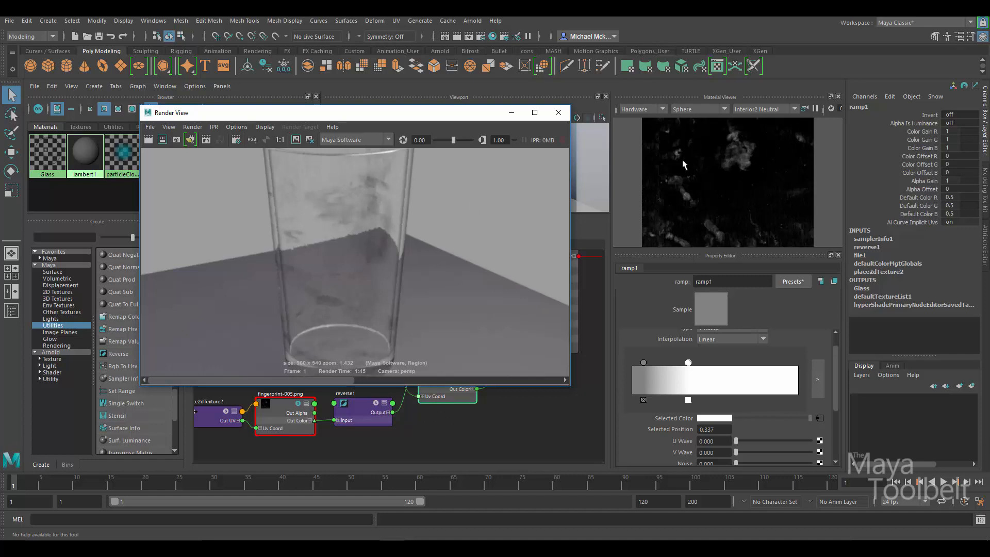
mouse_move(445, 271)
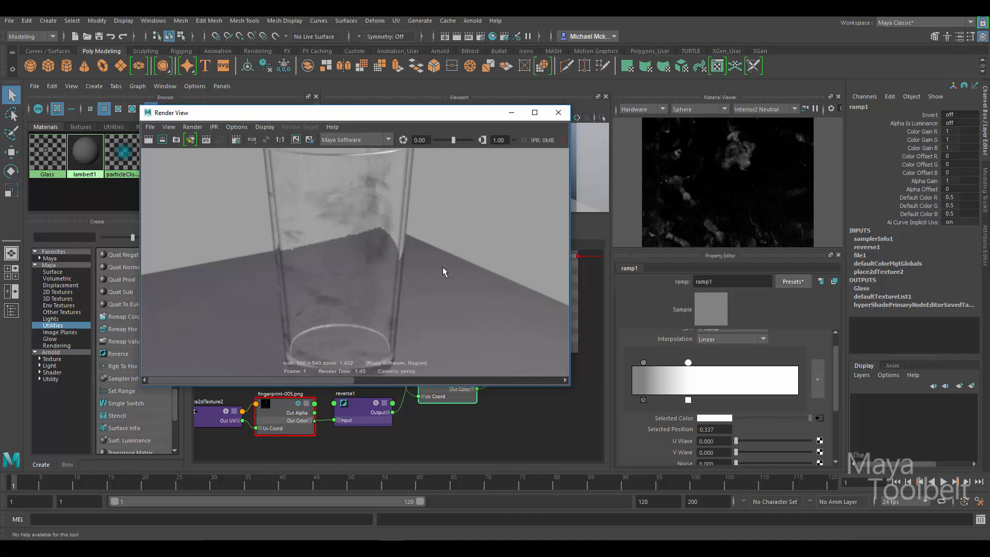
mouse_move(401, 253)
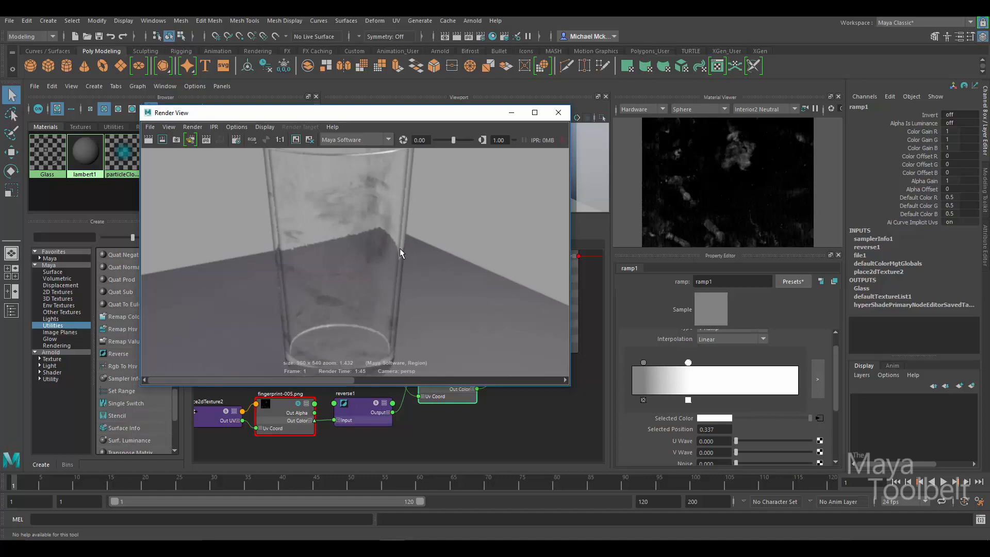
mouse_move(733, 140)
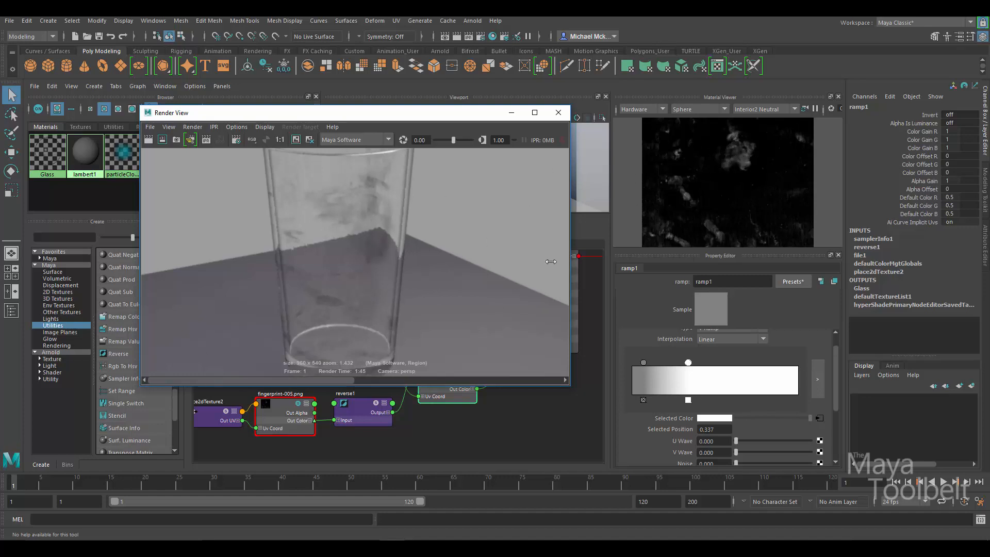
mouse_move(345, 210)
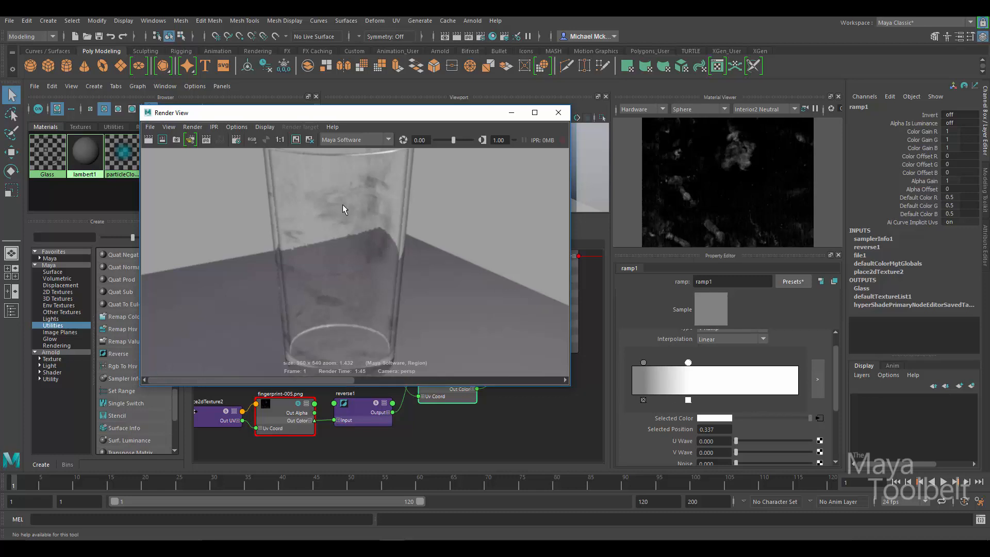
mouse_move(348, 311)
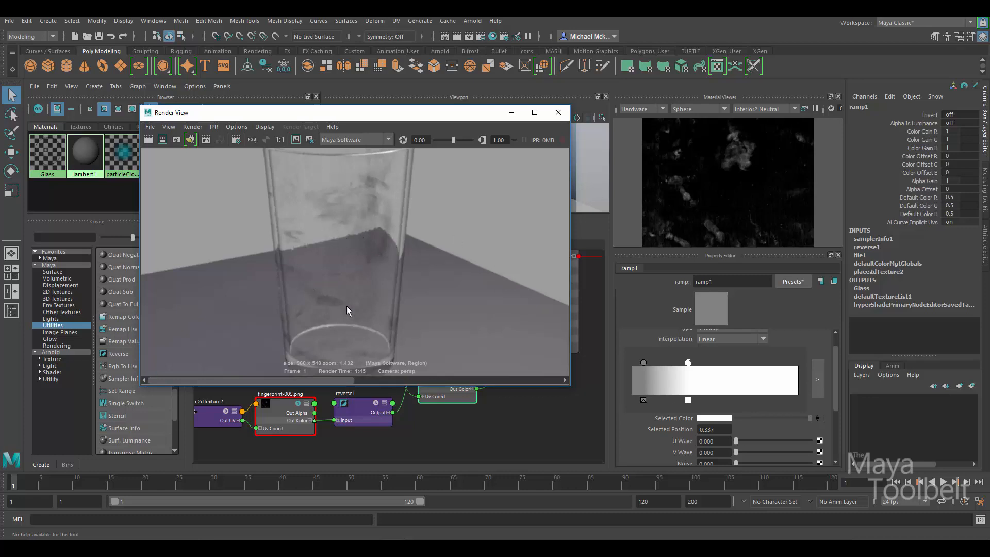
mouse_move(405, 261)
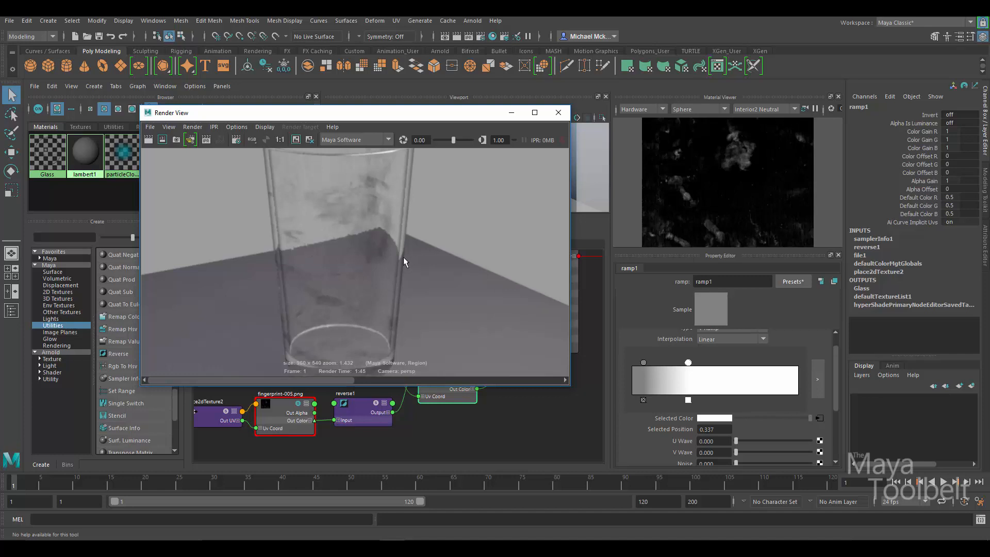
mouse_move(386, 250)
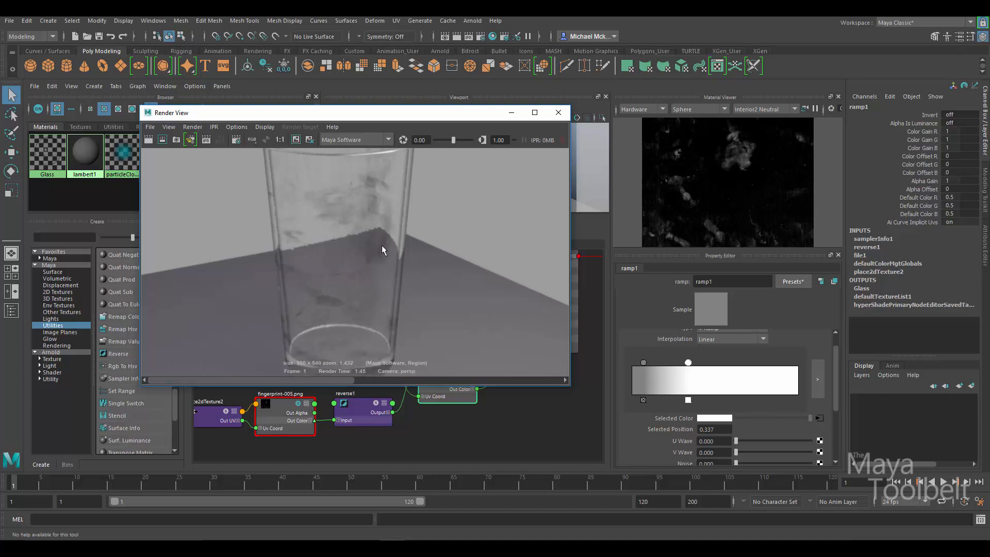
mouse_move(337, 253)
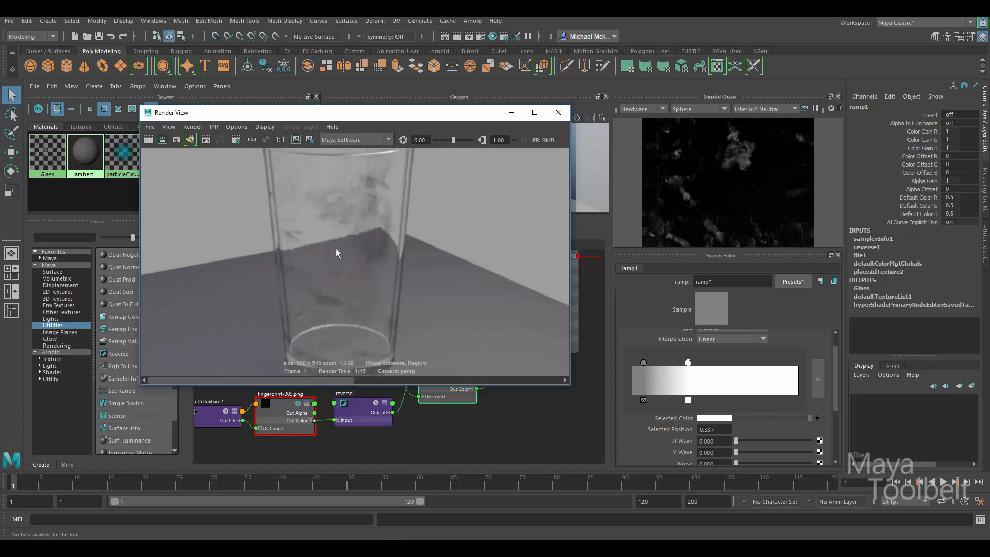
mouse_move(422, 258)
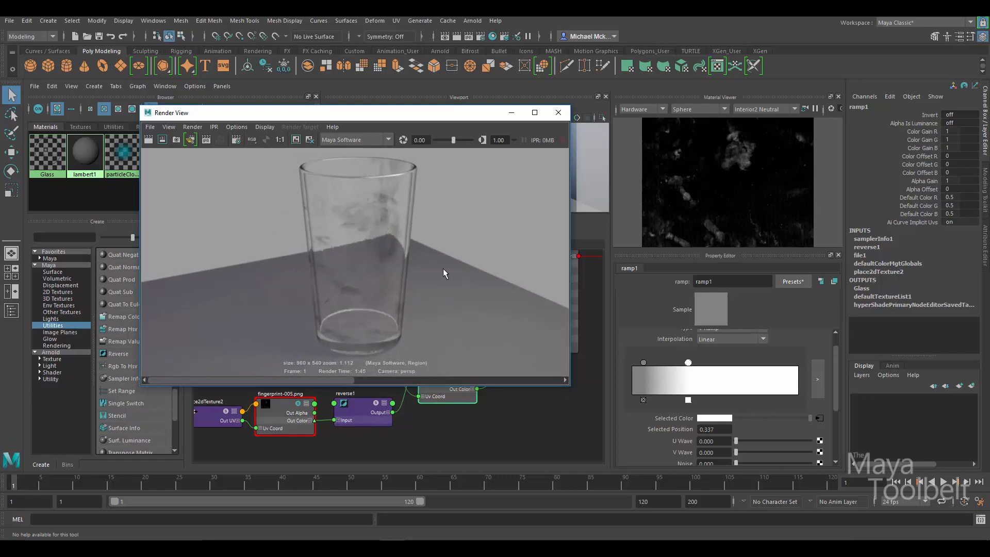
left_click(281, 411)
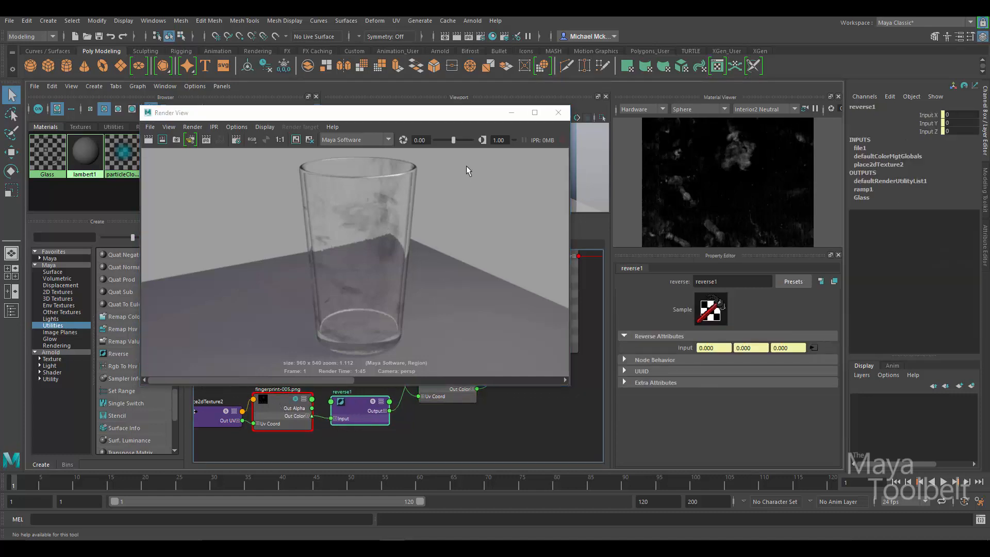
left_click(558, 112)
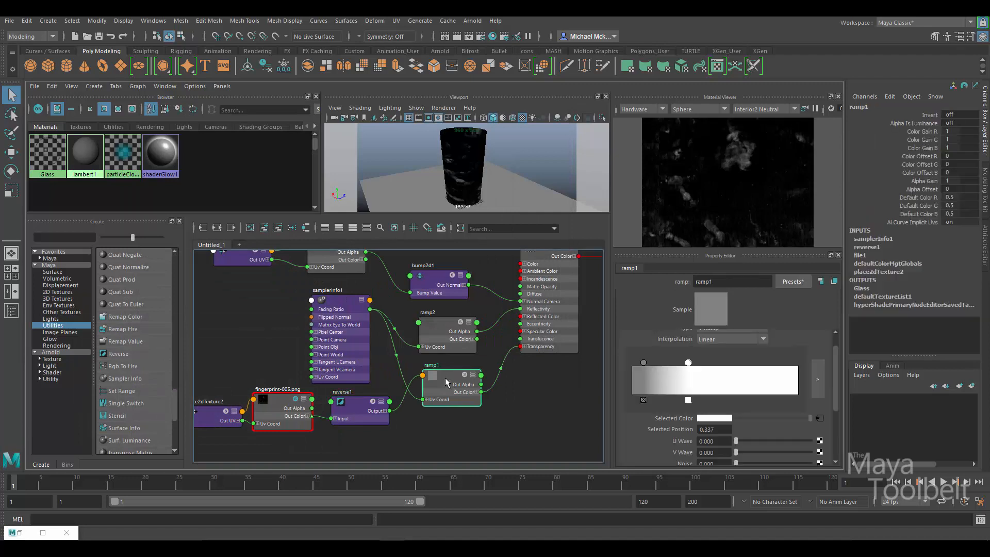
mouse_move(497, 353)
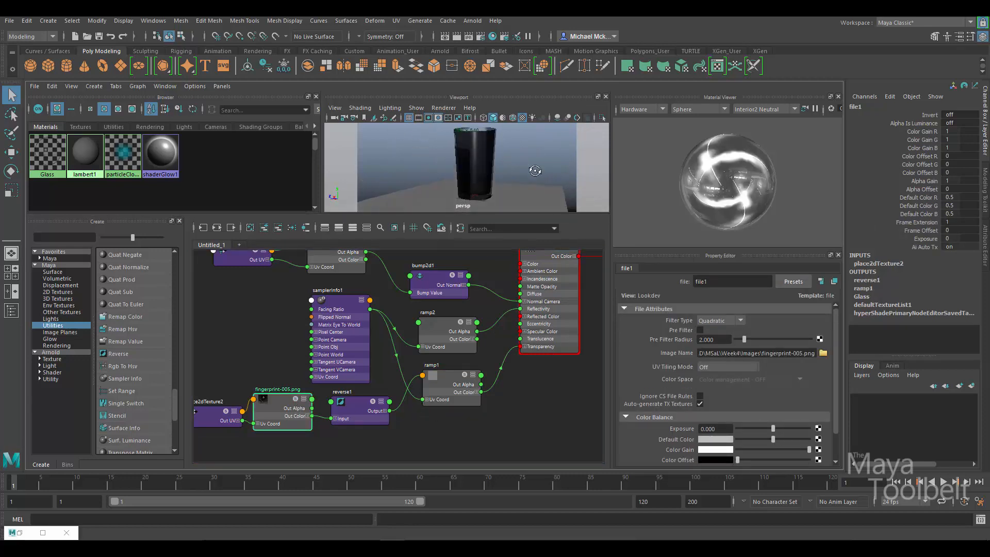
left_click_drag(535, 171, 502, 169)
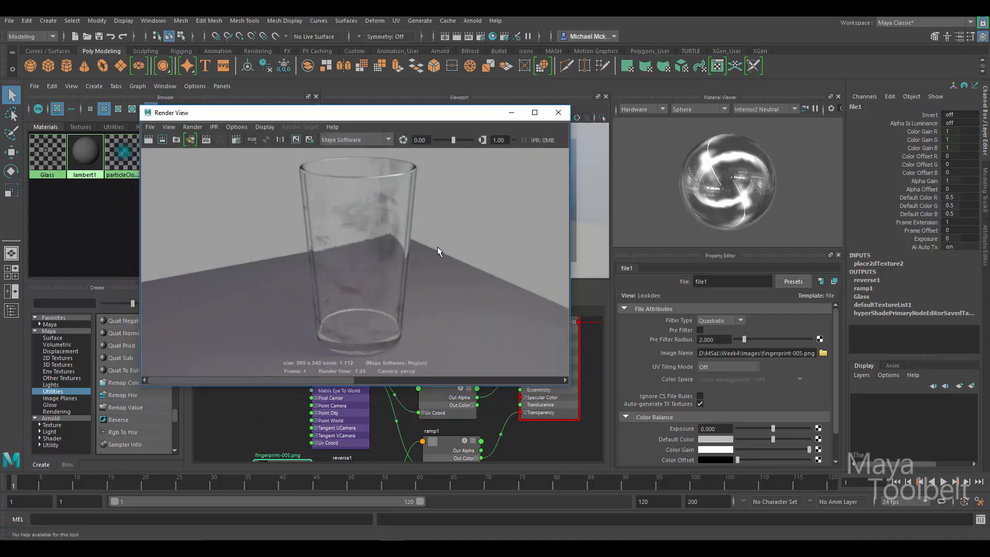
mouse_move(421, 249)
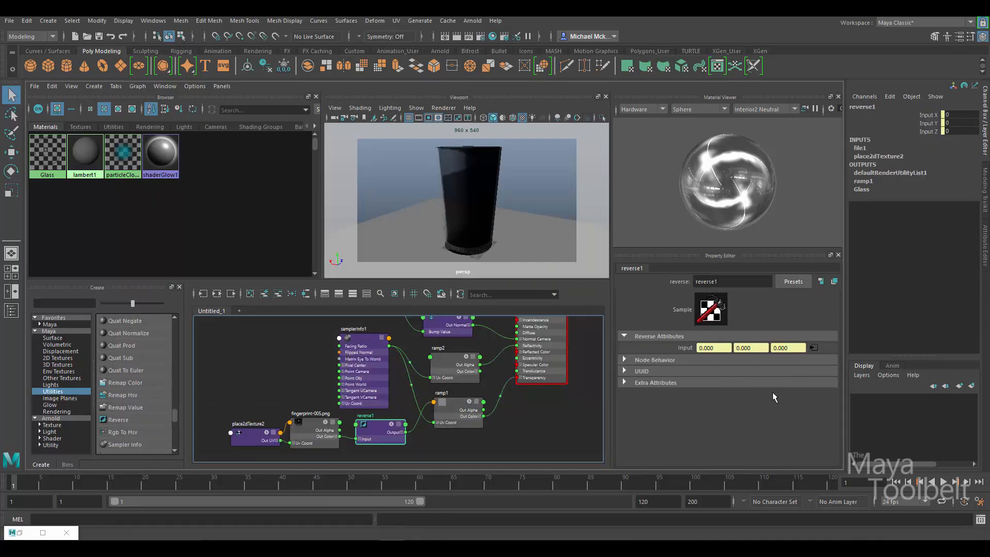
mouse_move(591, 405)
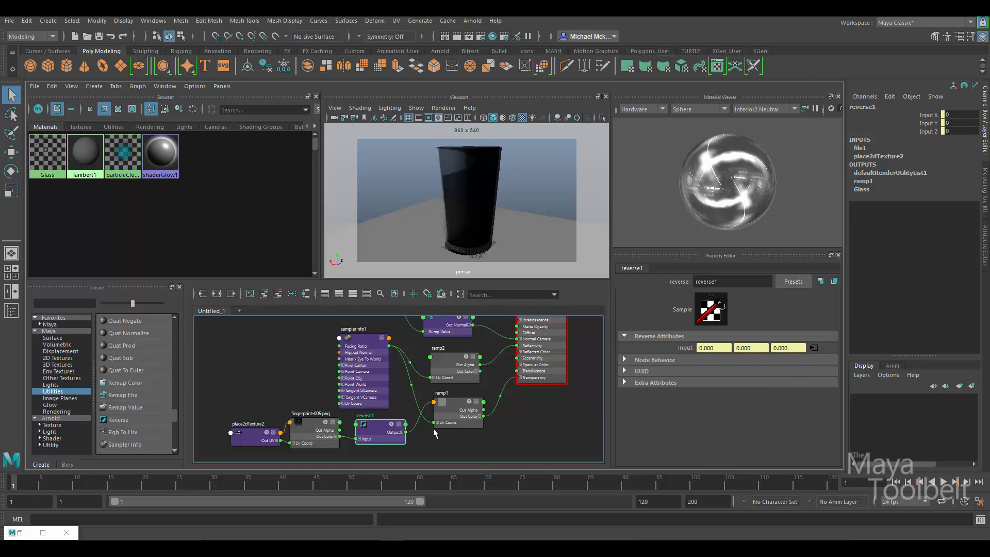
mouse_move(429, 422)
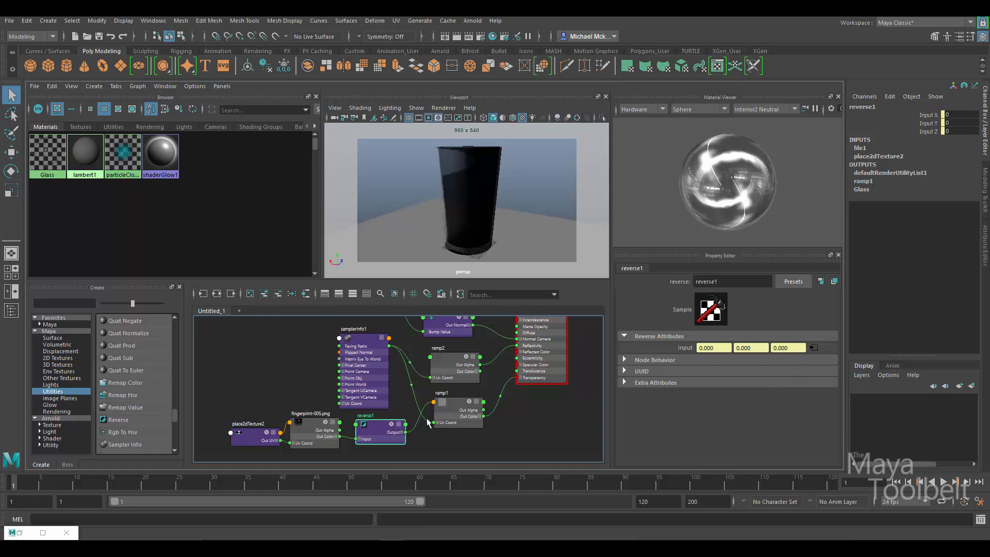
mouse_move(448, 406)
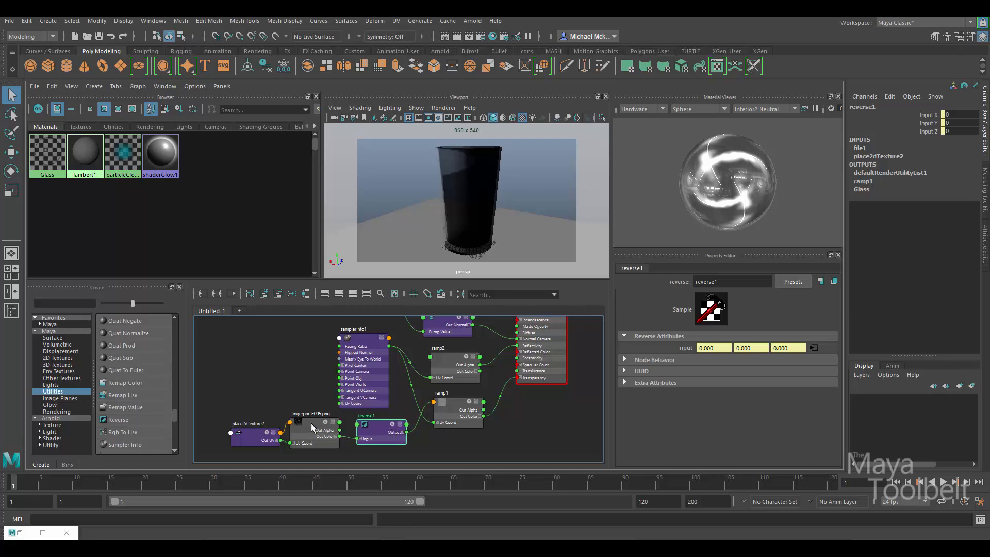
- Connect file1's Out Color to the Glass shader's Specular Color in the node editor
left_click(315, 435)
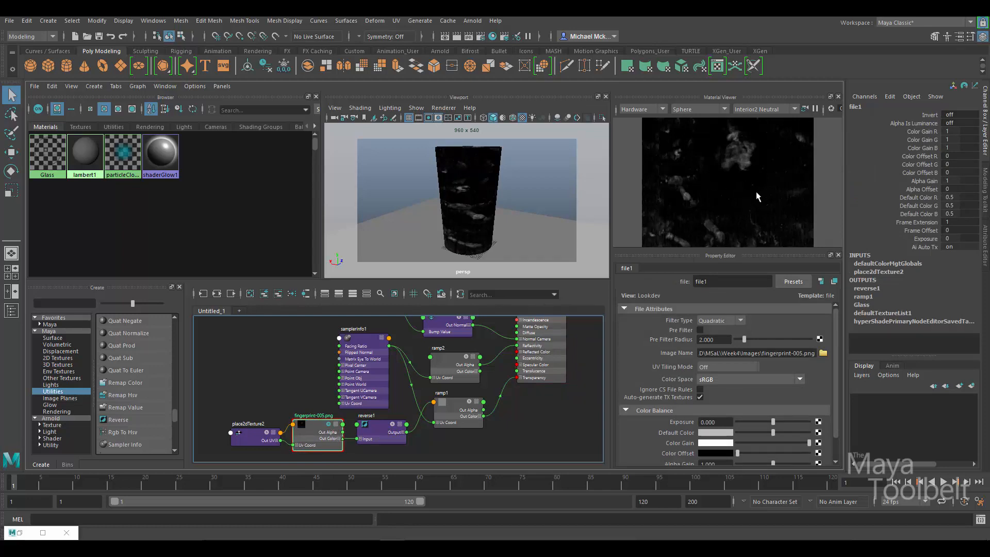
mouse_move(743, 218)
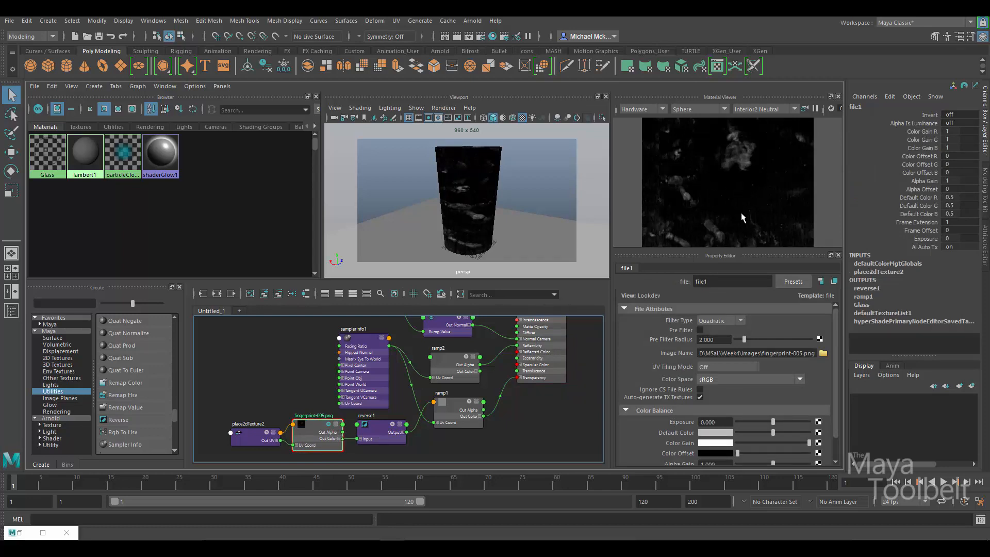
mouse_move(178, 404)
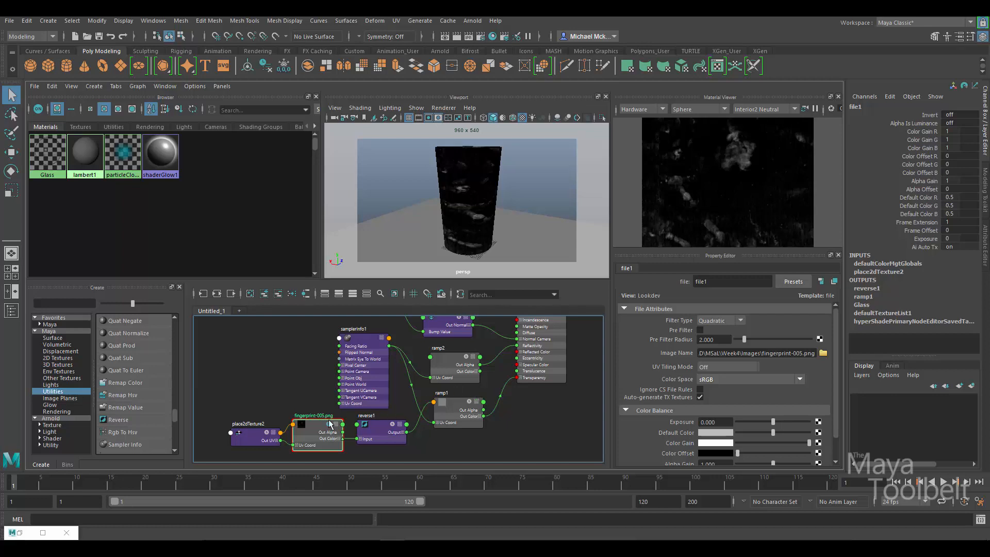
left_click(384, 432)
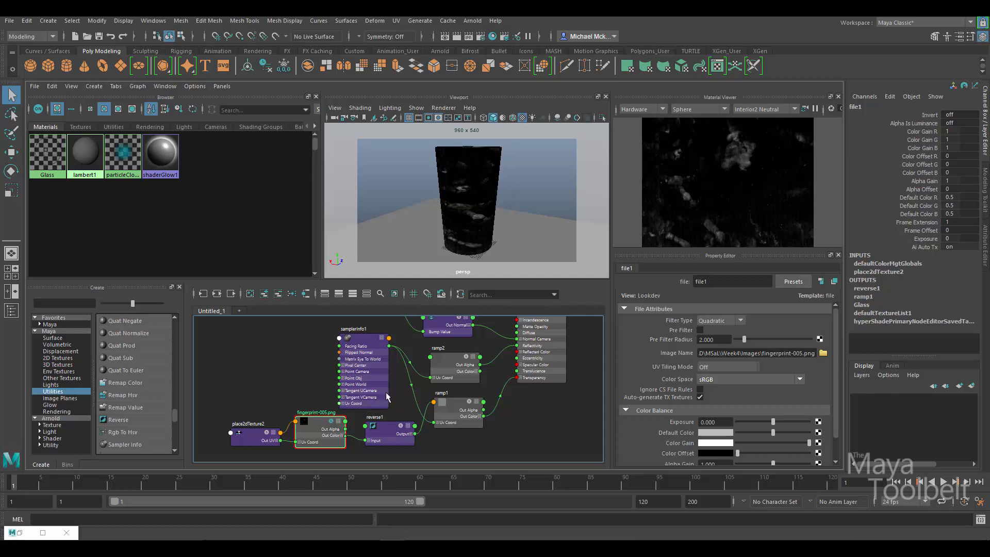
mouse_move(424, 394)
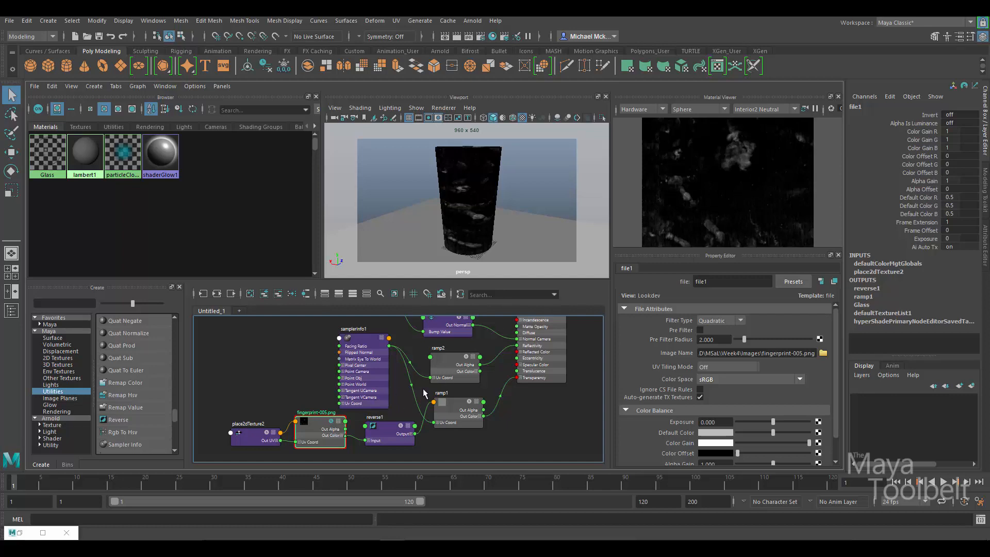
left_click(392, 437)
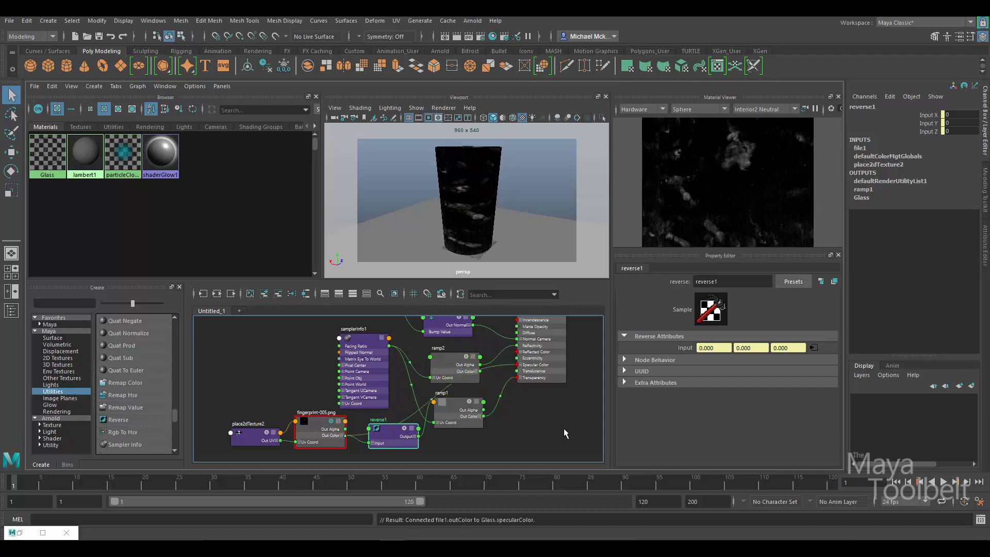
left_click(319, 432)
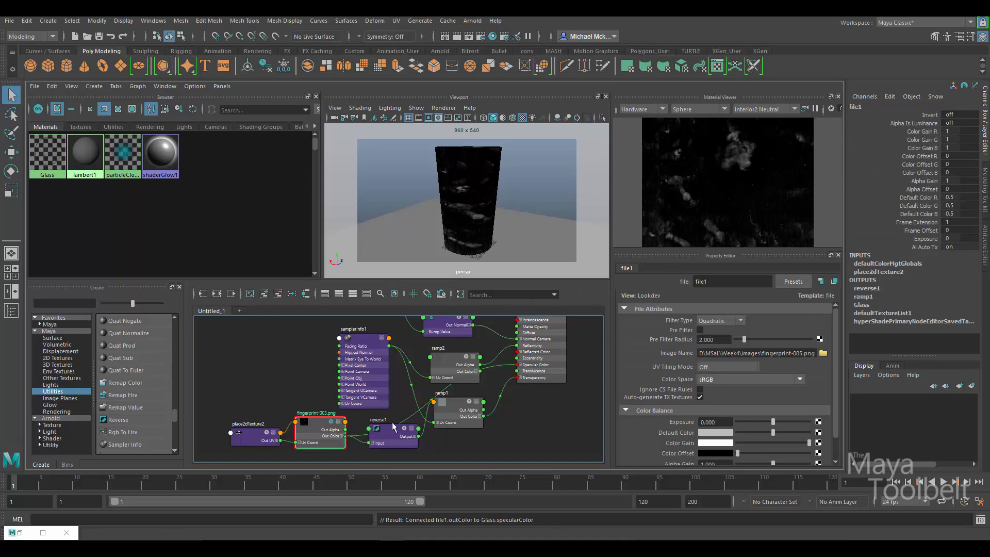
left_click(378, 425)
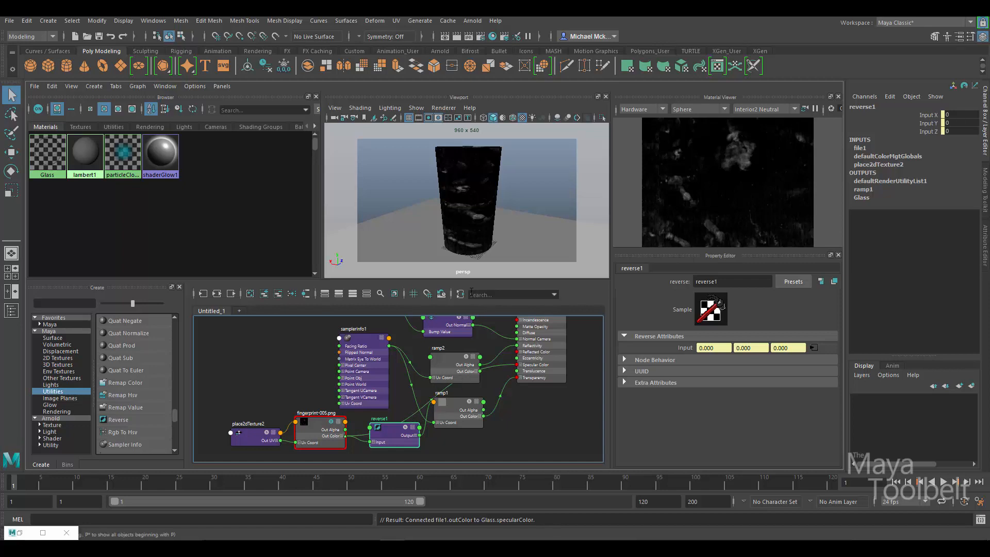
mouse_move(470, 381)
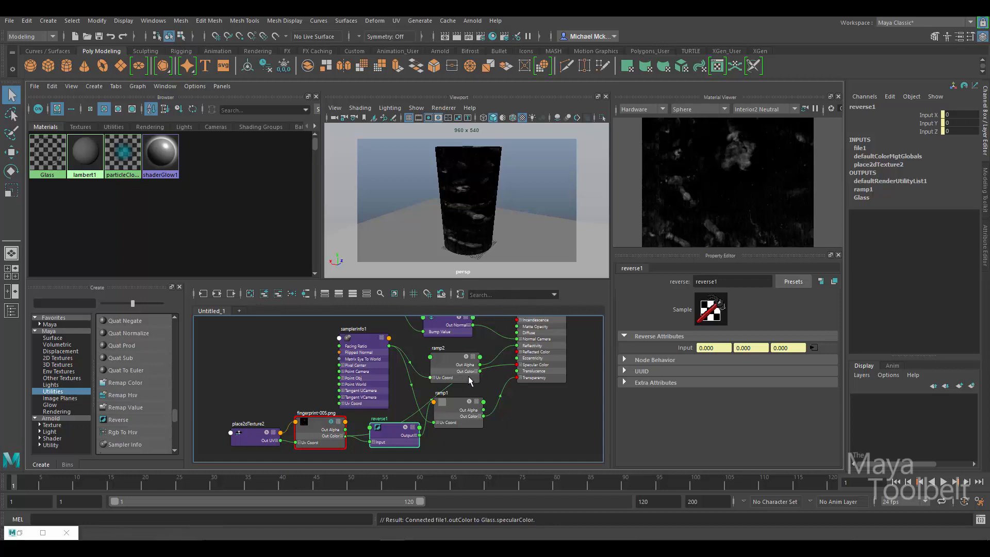
mouse_move(539, 406)
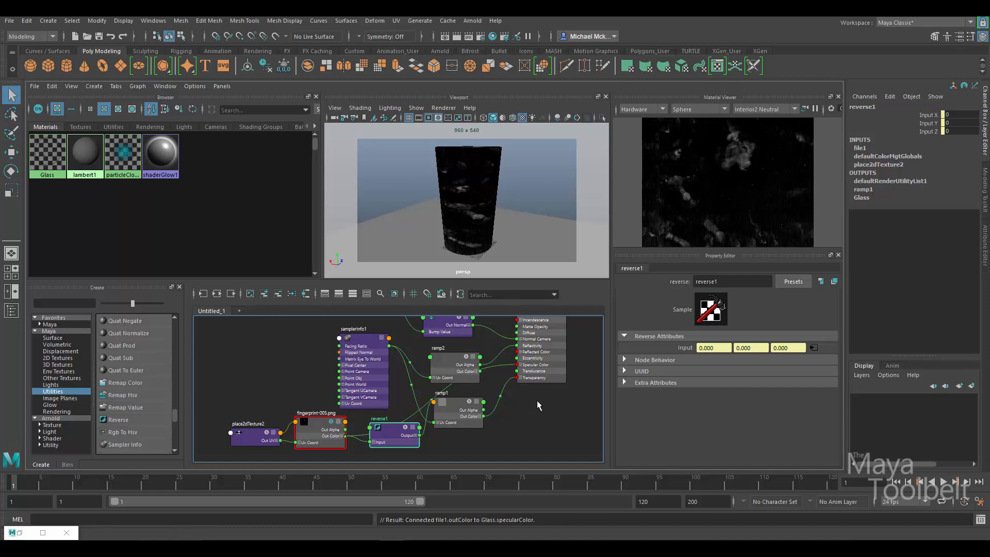
mouse_move(531, 402)
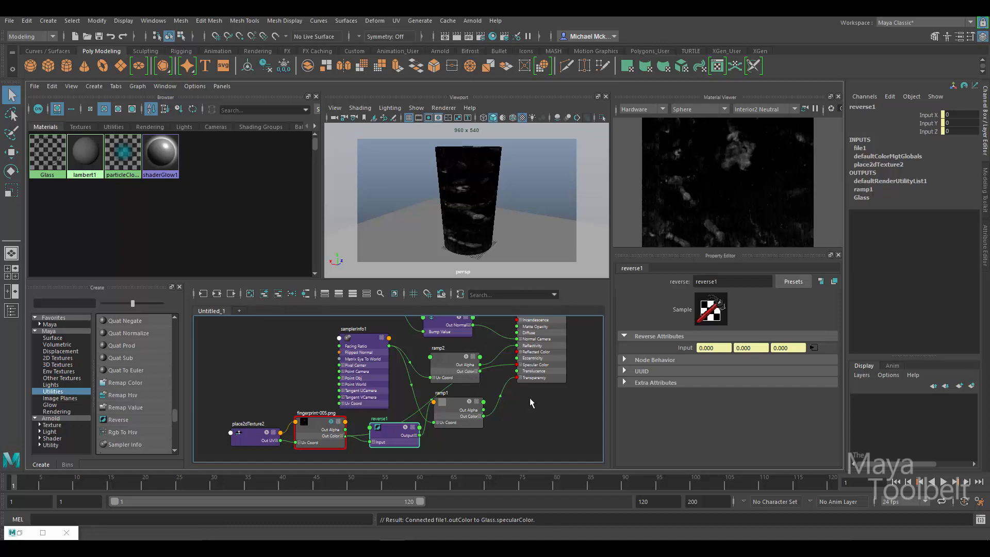
mouse_move(536, 410)
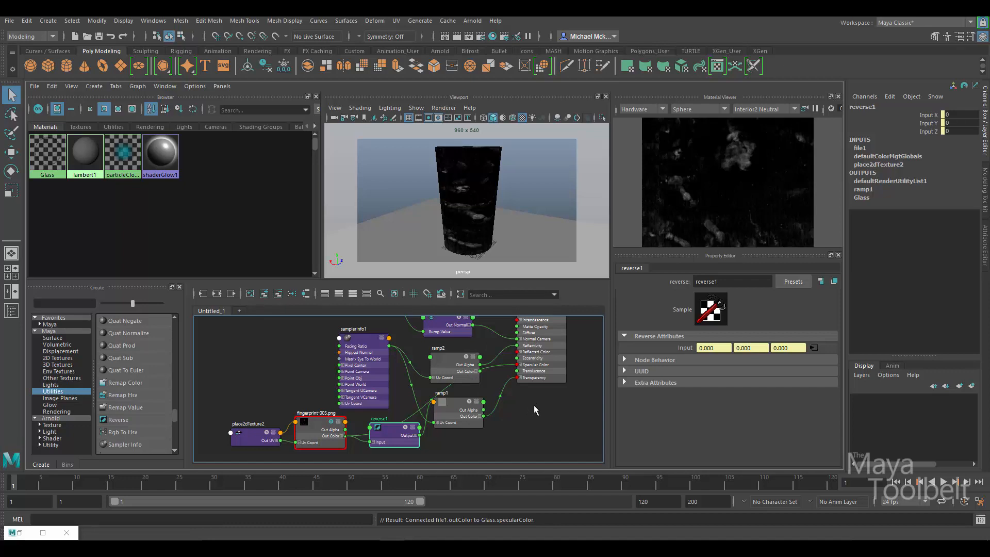